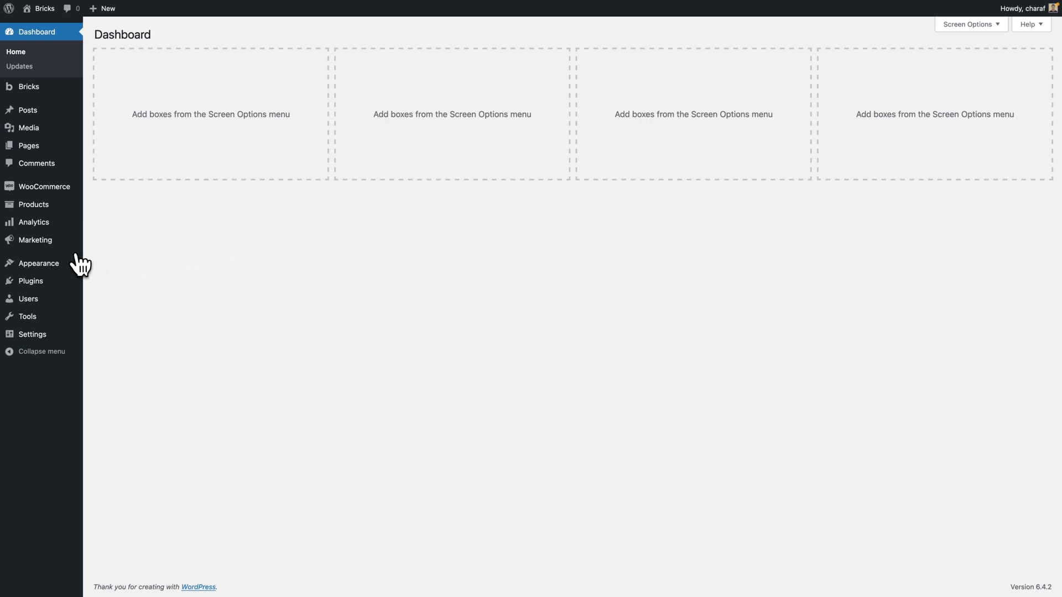
mouse_move(39, 263)
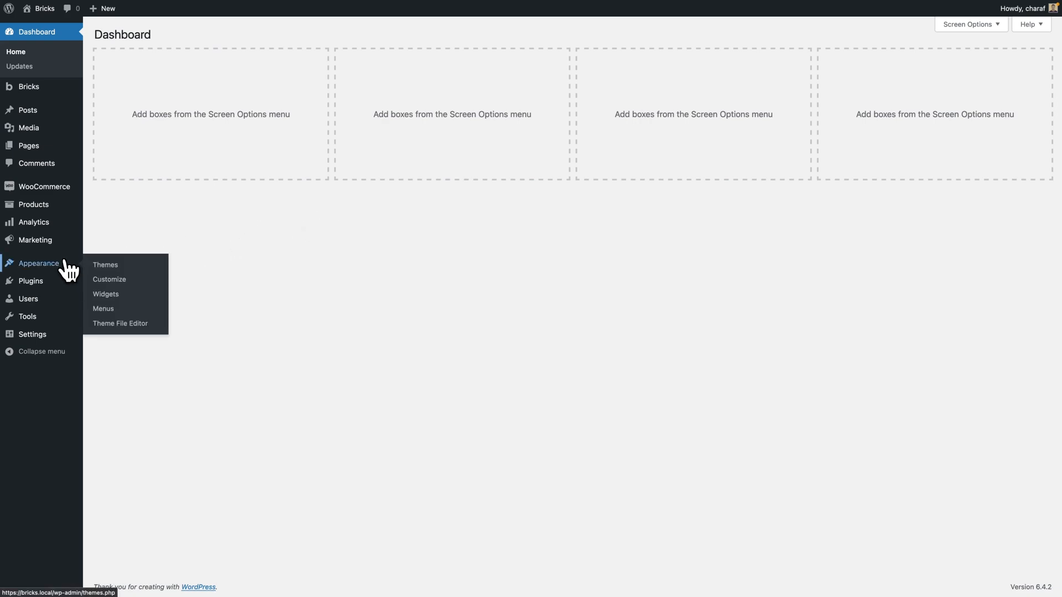
Open the child theme's functions.php in the Theme File Editor and start a new line
click(120, 323)
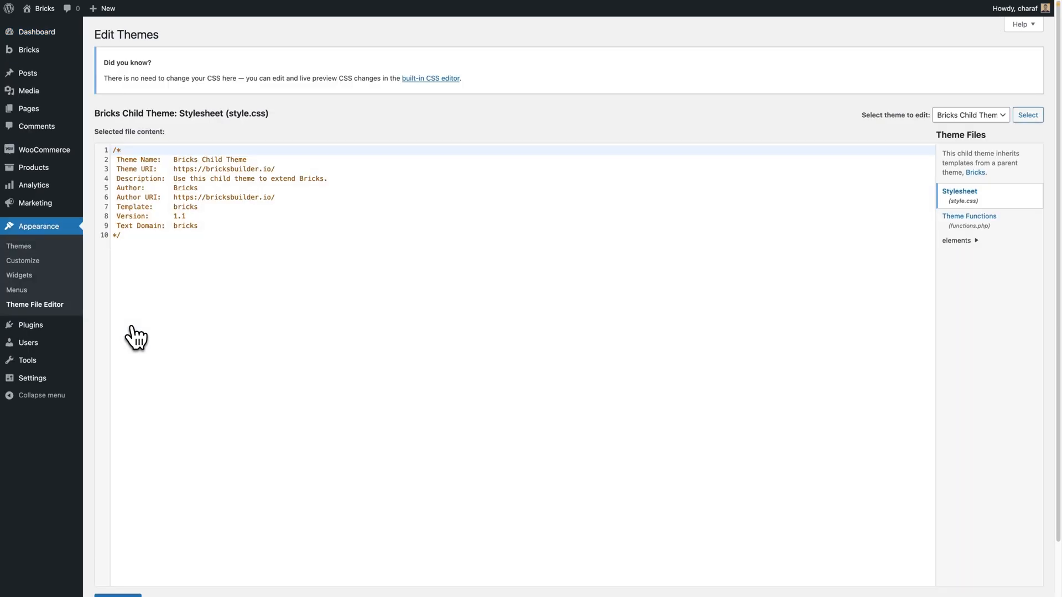
click(969, 216)
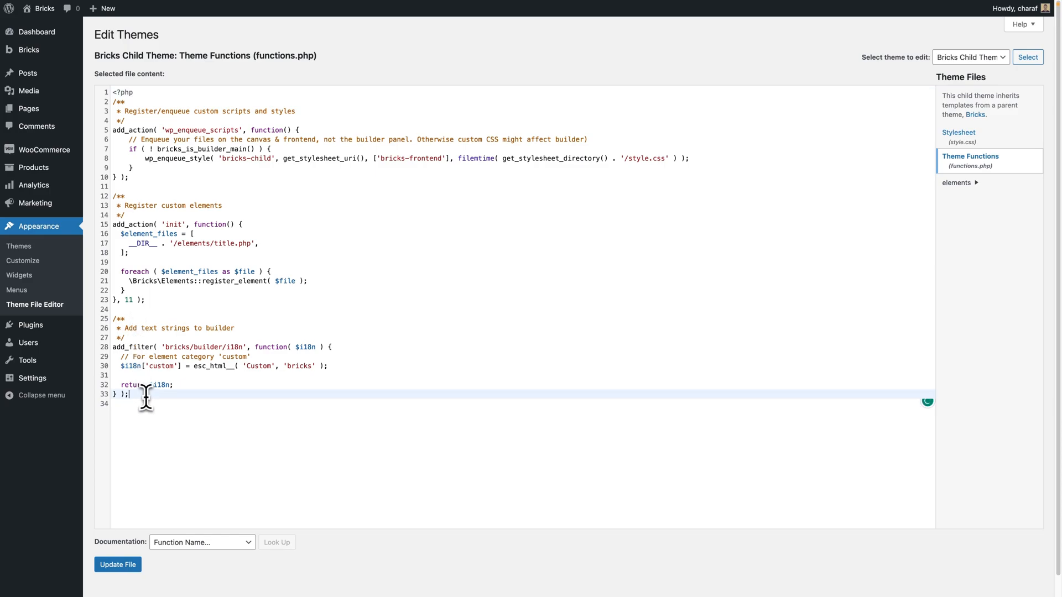
key(Enter)
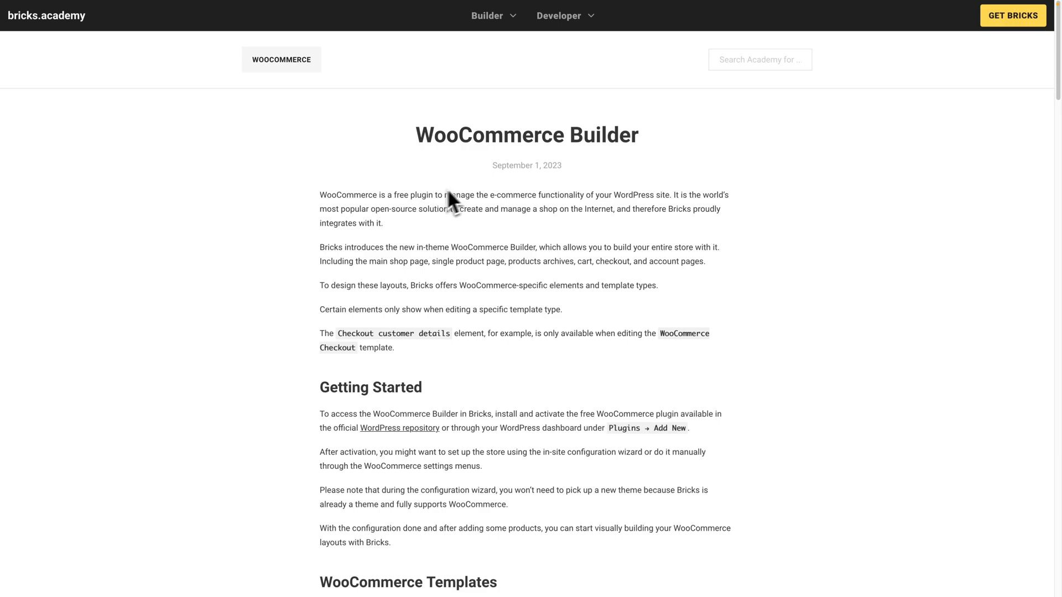
mouse_move(773, 175)
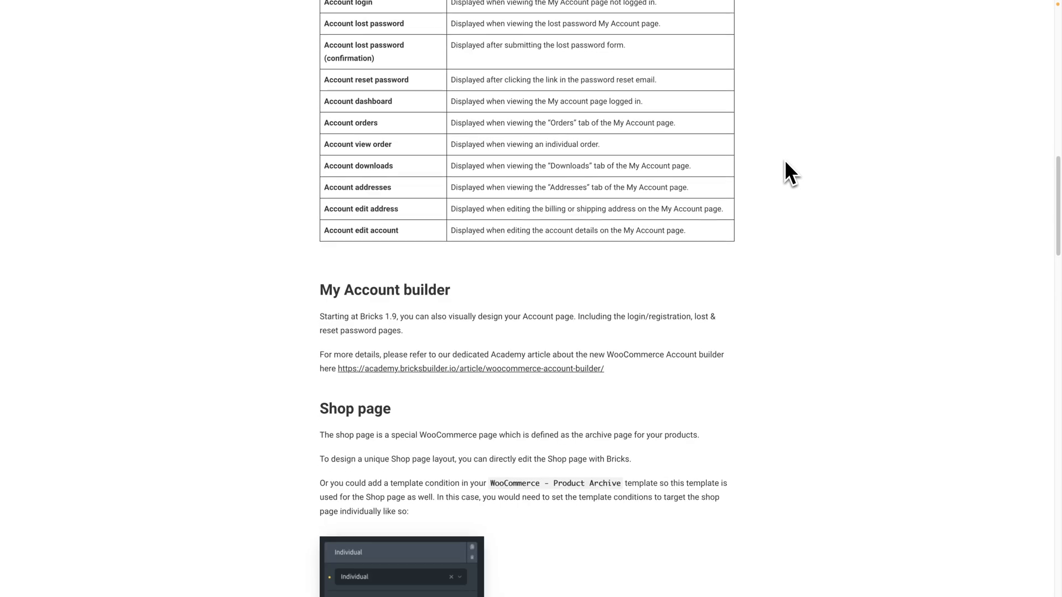
Scroll the WooCommerce Builder article, then search Bricks Academy for 'dynamic data'
scroll(down, 3)
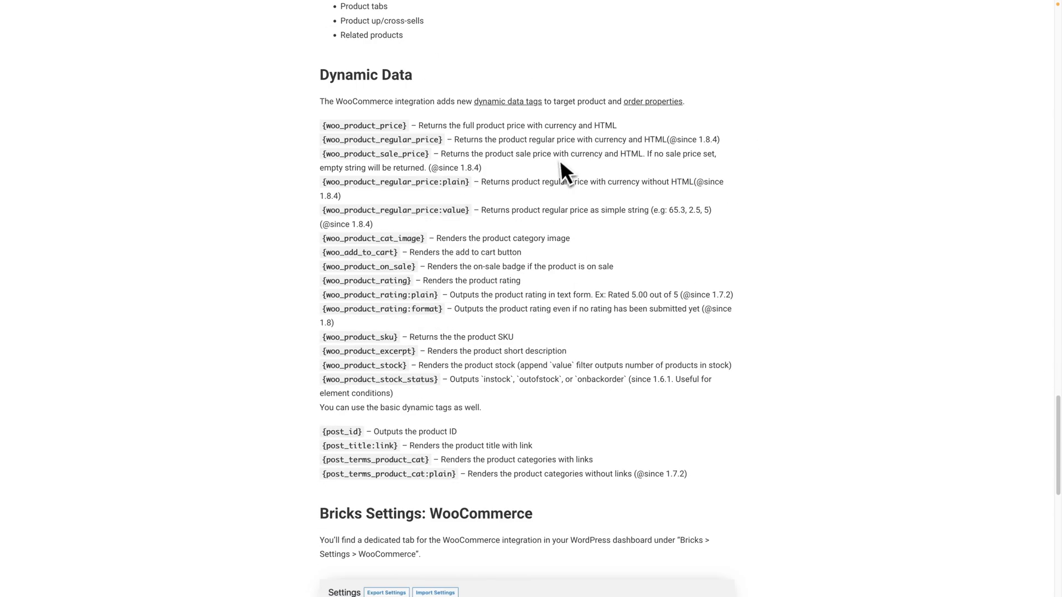
mouse_move(379, 144)
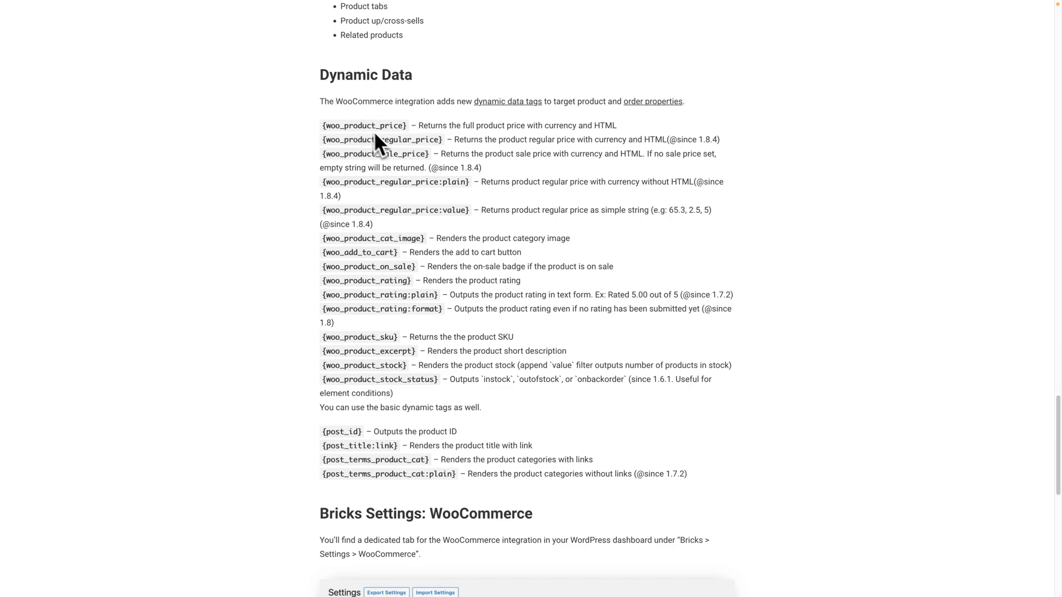
mouse_move(412, 349)
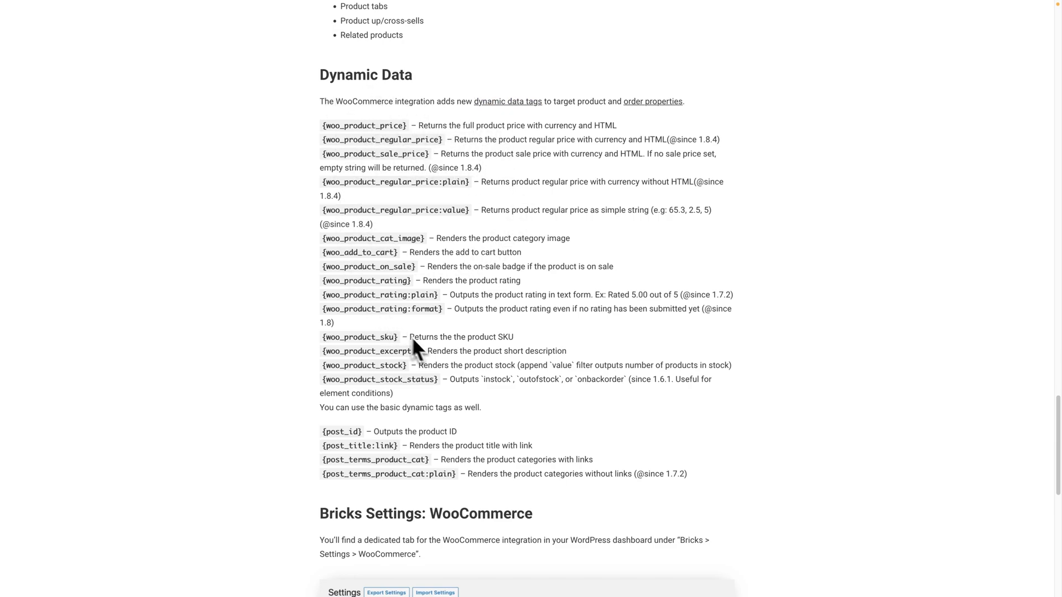
mouse_move(376, 315)
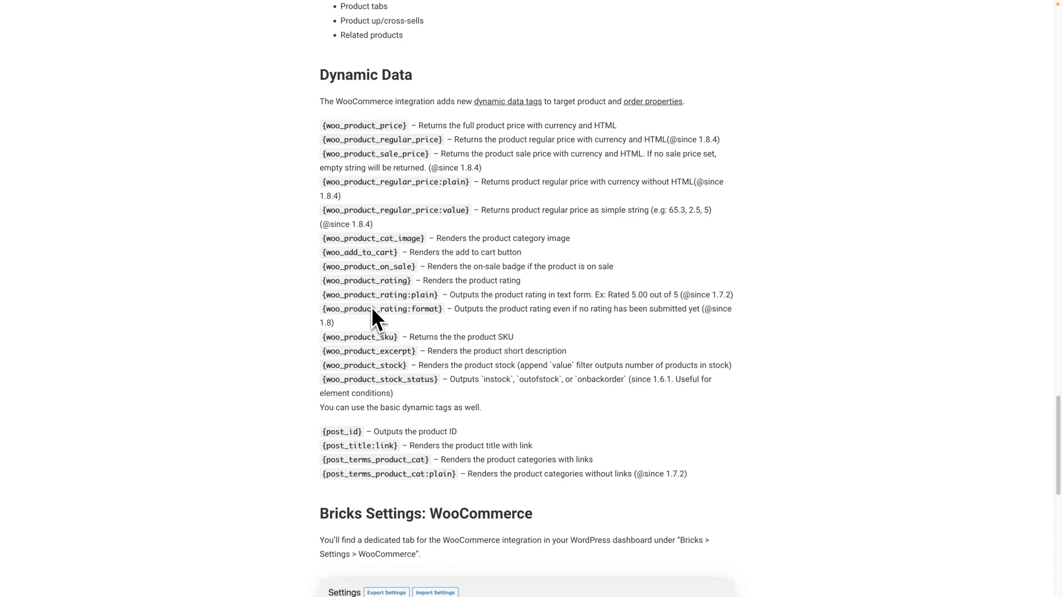
mouse_move(338, 190)
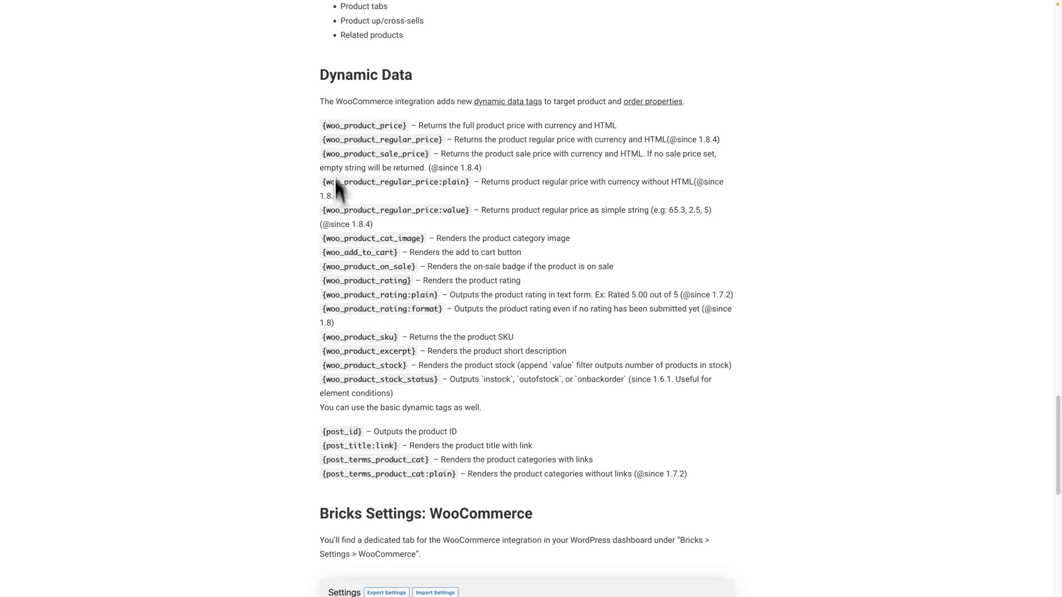
mouse_move(331, 399)
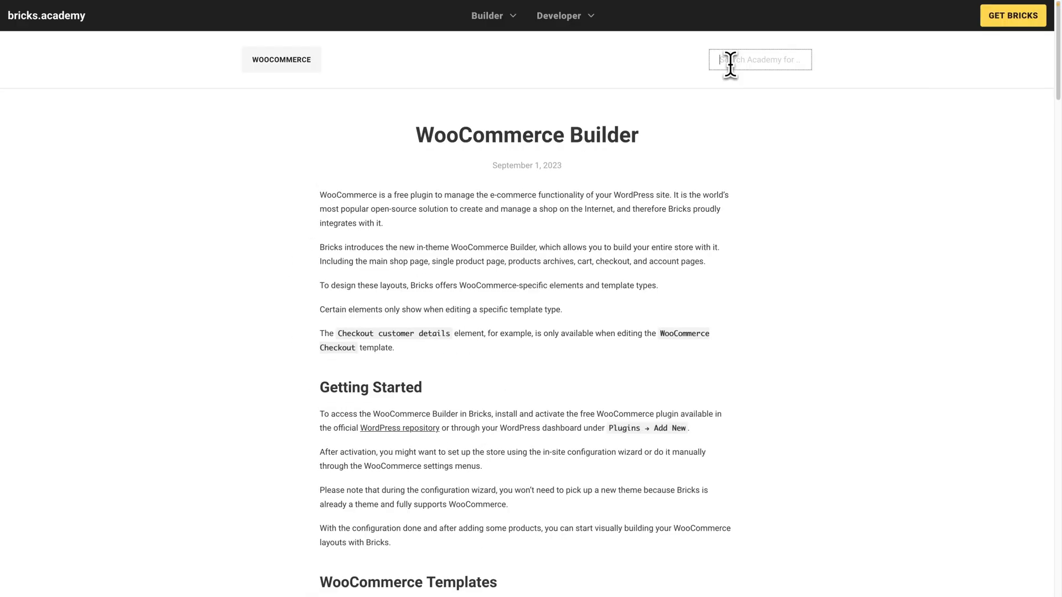
text(dynamic data)
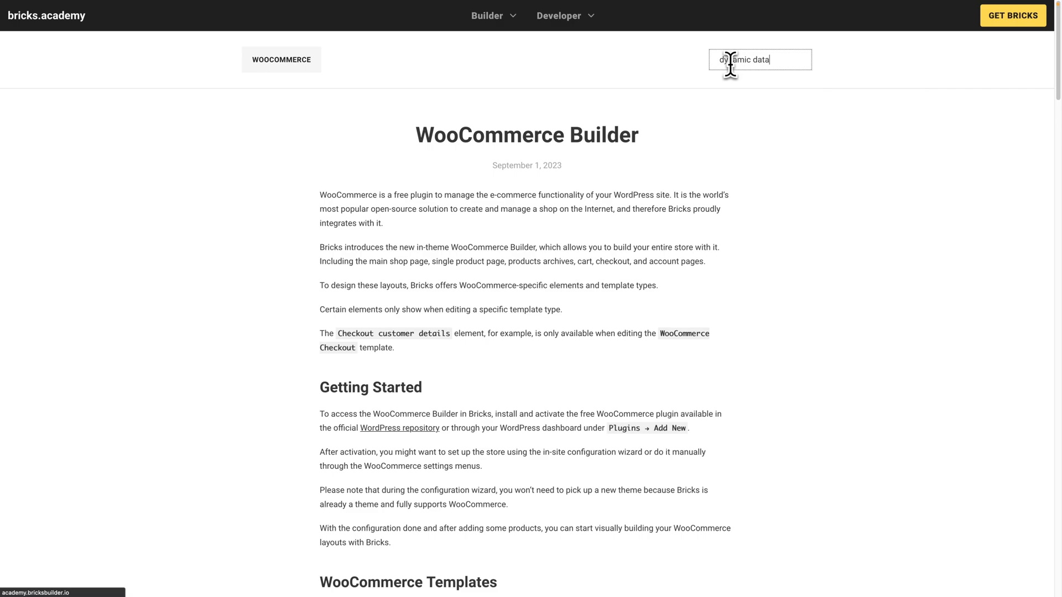
key(Enter)
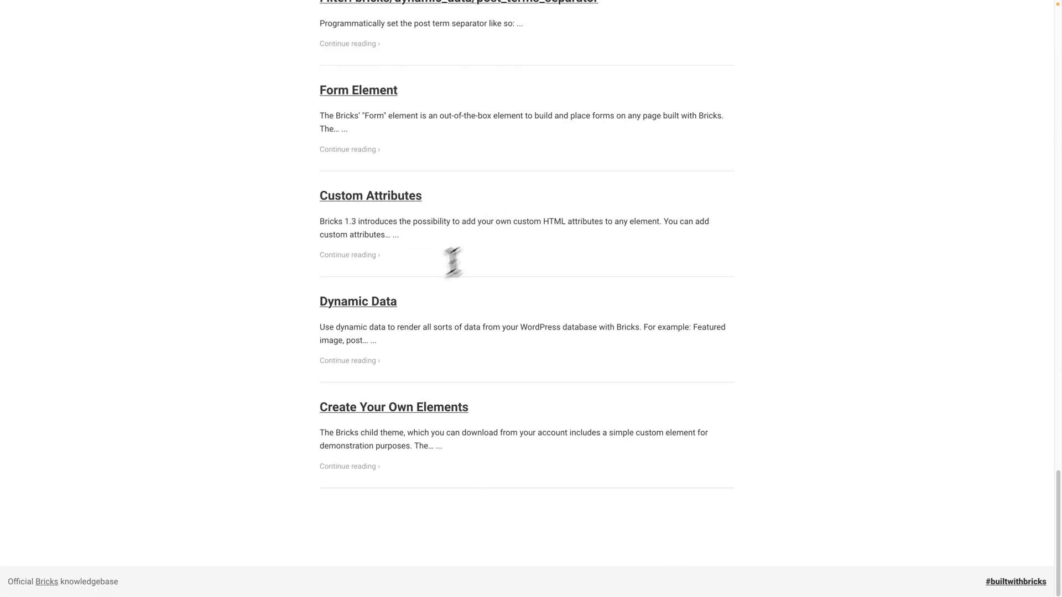
Open the Dynamic Data article and select the example tag text under 'Advanced: echo'
click(358, 301)
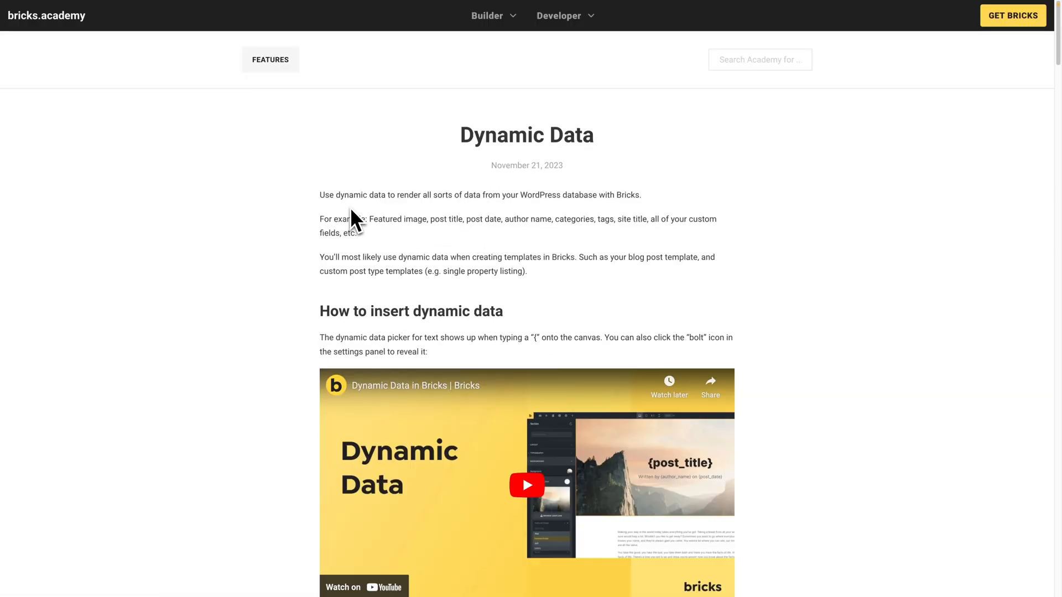
scroll(down, 3)
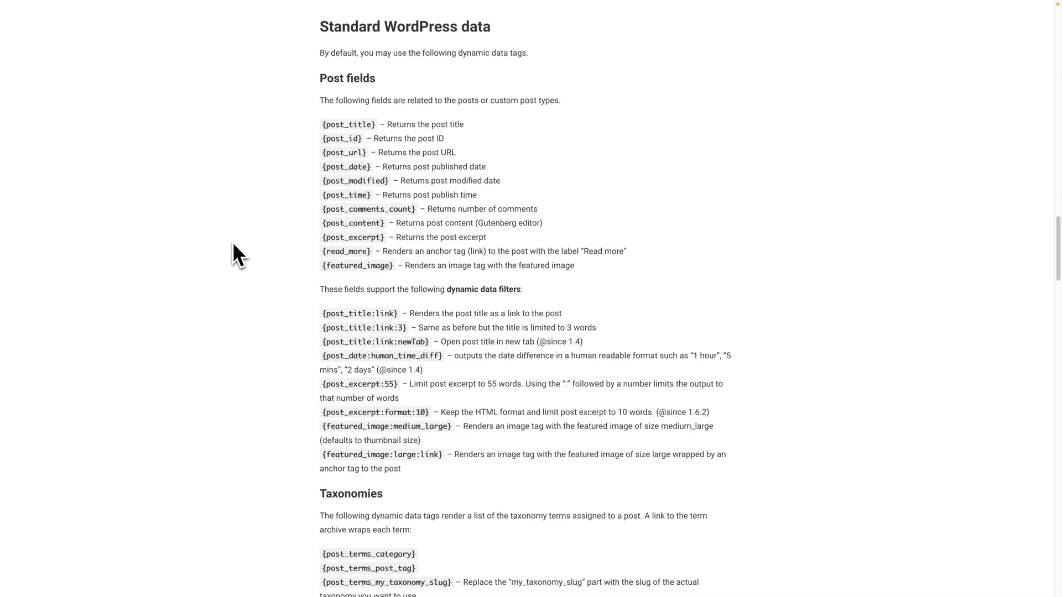
scroll(down, 3)
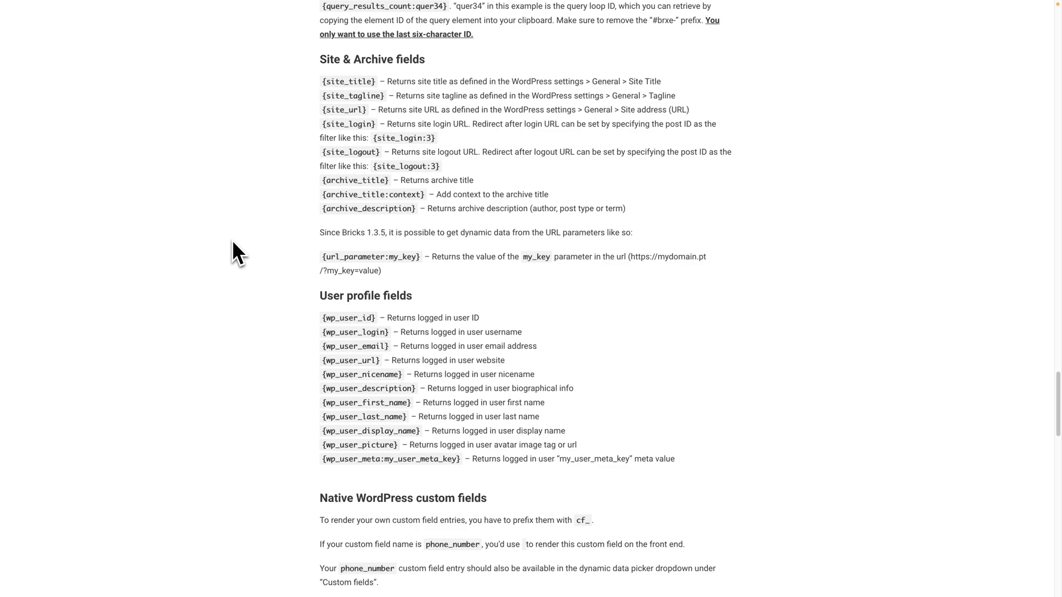
scroll(down, 3)
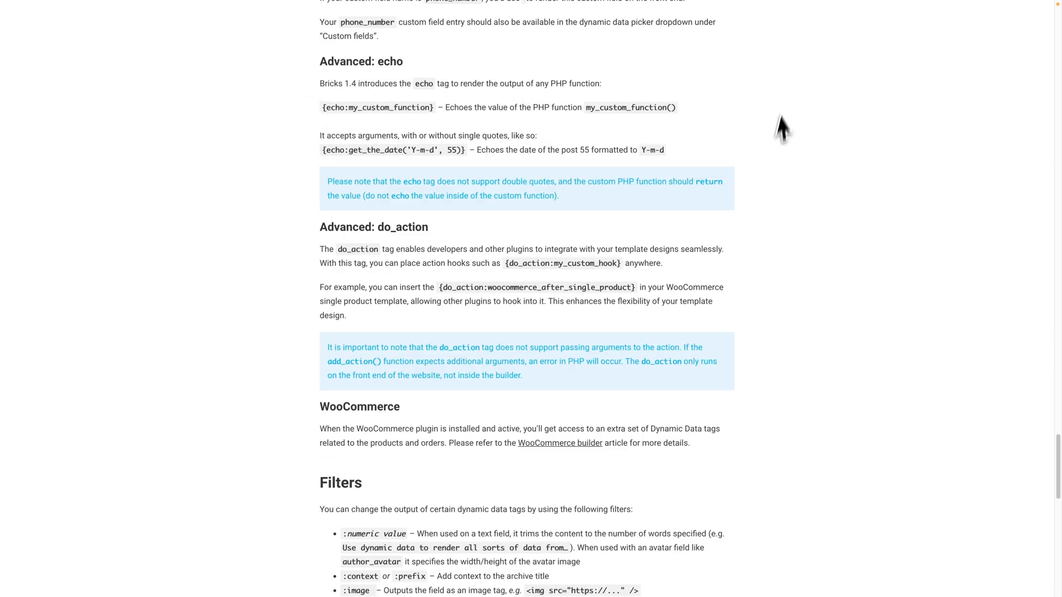
mouse_move(481, 111)
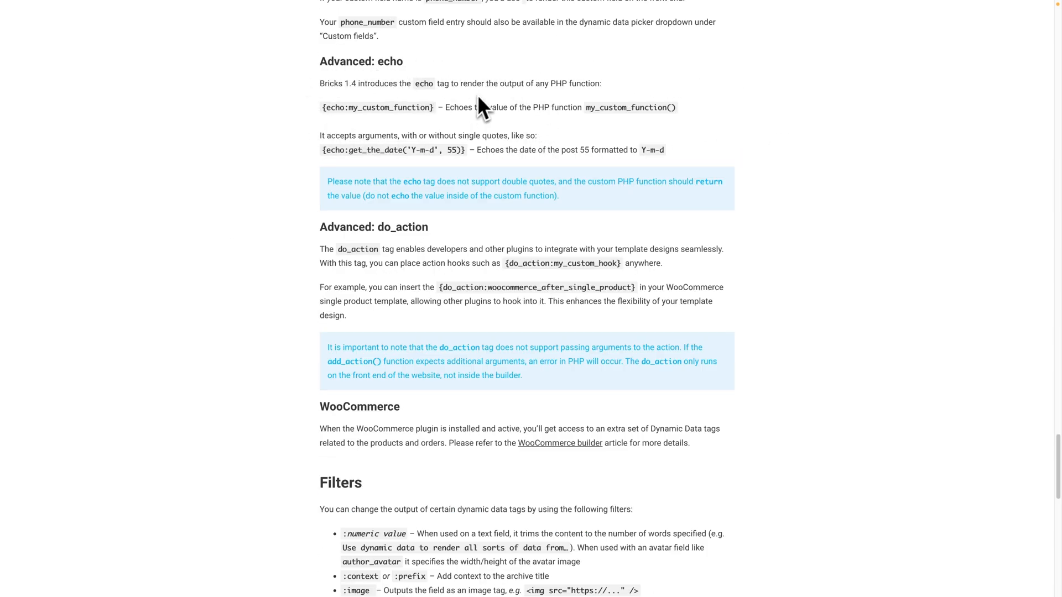
mouse_move(640, 112)
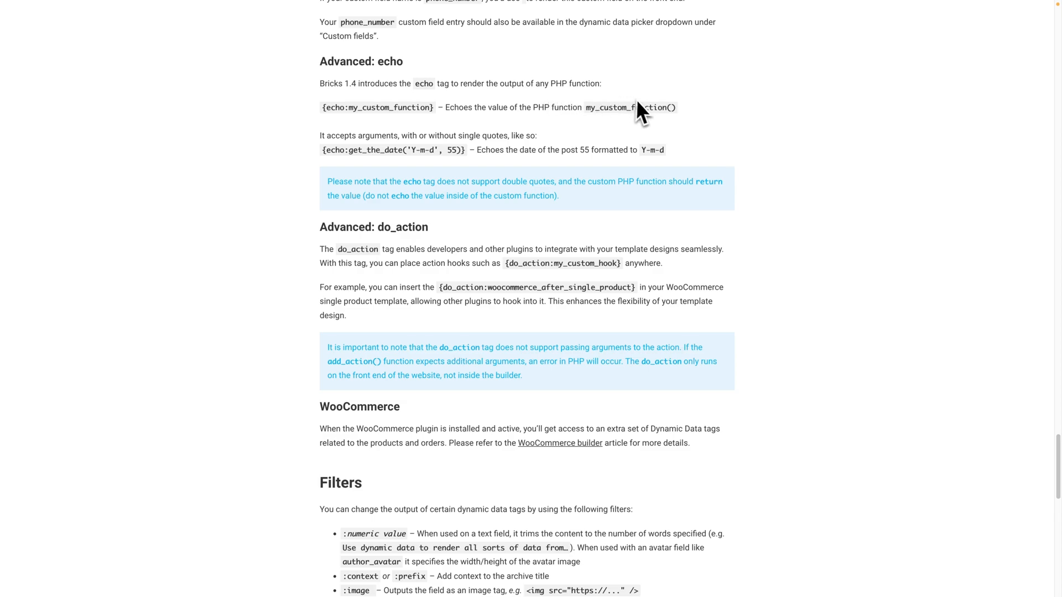
mouse_move(328, 117)
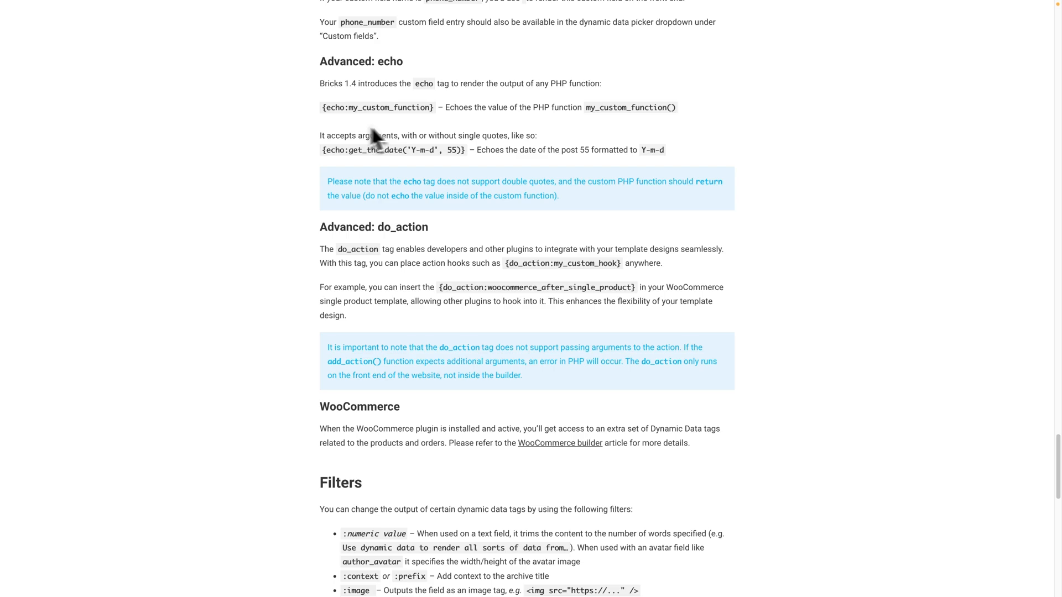
mouse_move(413, 161)
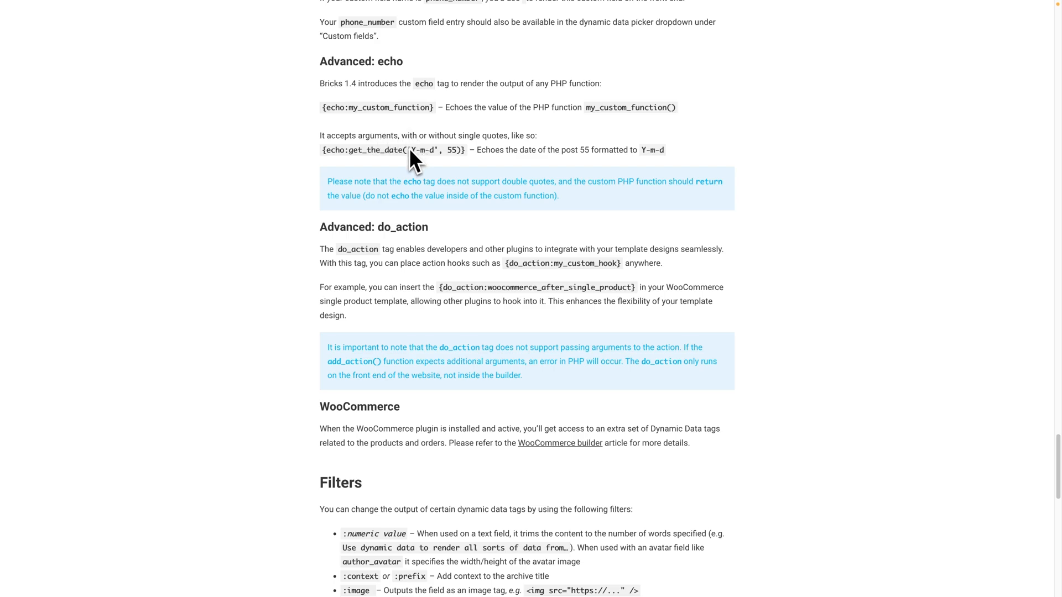
mouse_move(443, 154)
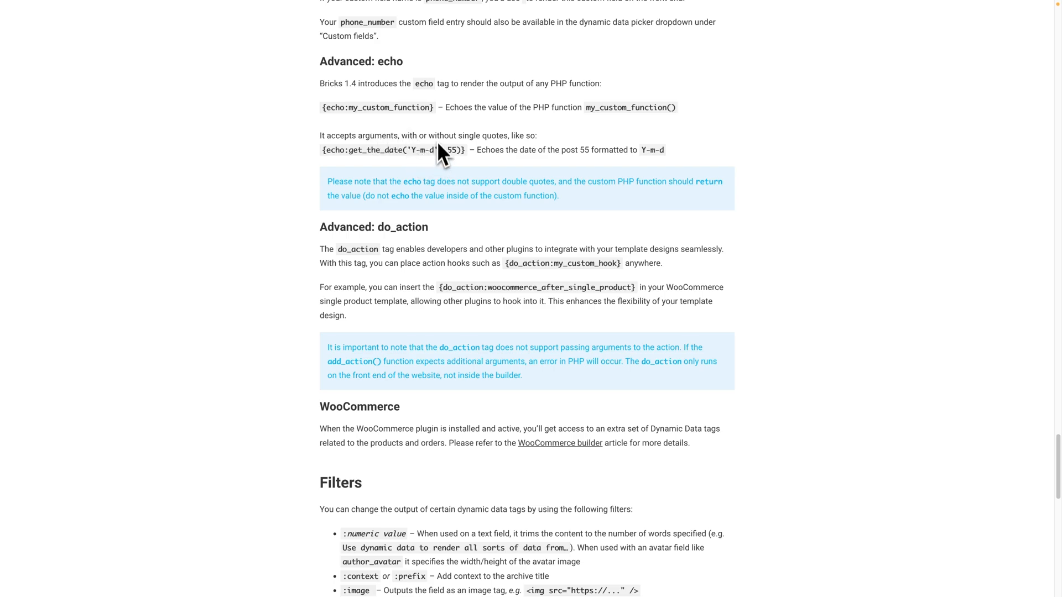
mouse_move(378, 126)
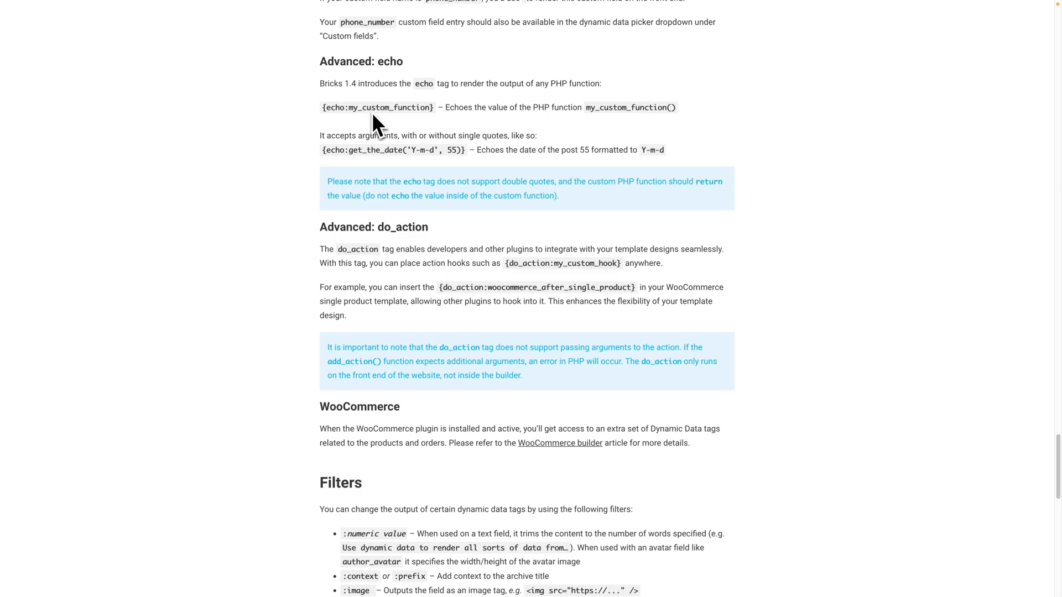
mouse_move(425, 129)
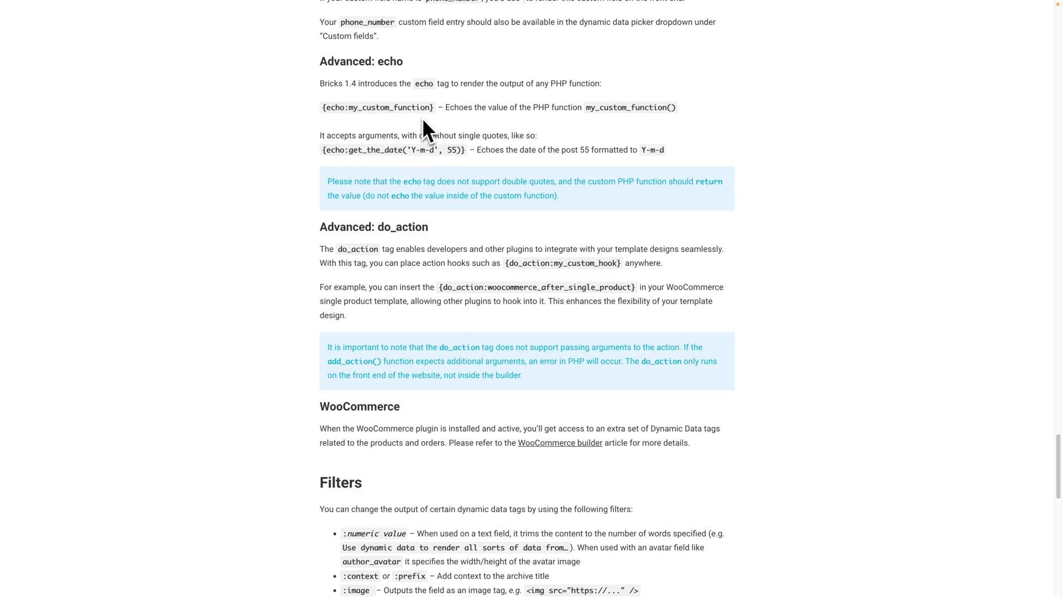
double_click(377, 107)
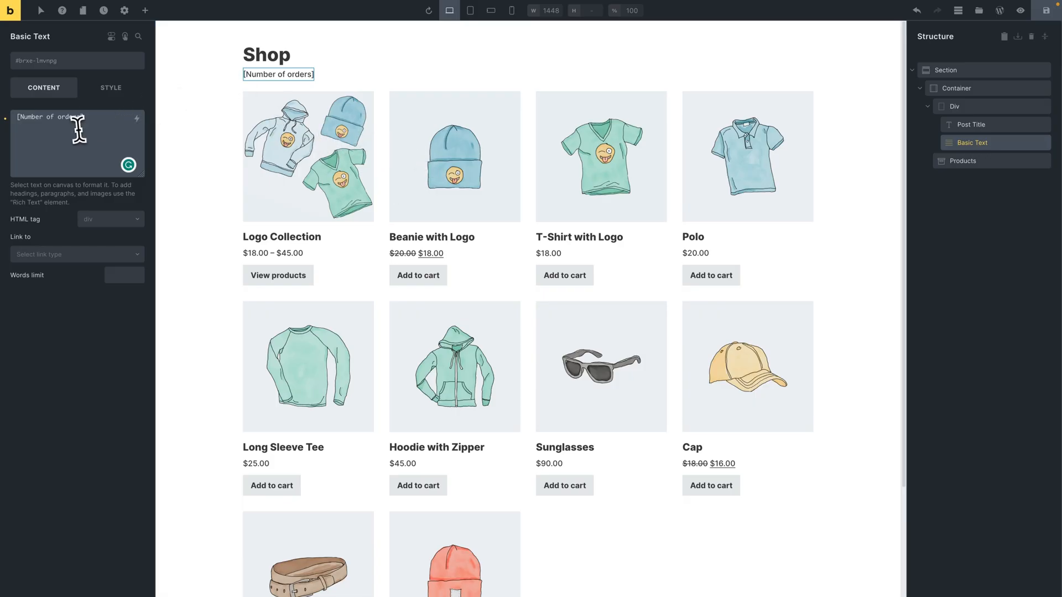
Set the Basic Text content to {echo:my_custom_function} and select the function name
text({echo:my_custom_function})
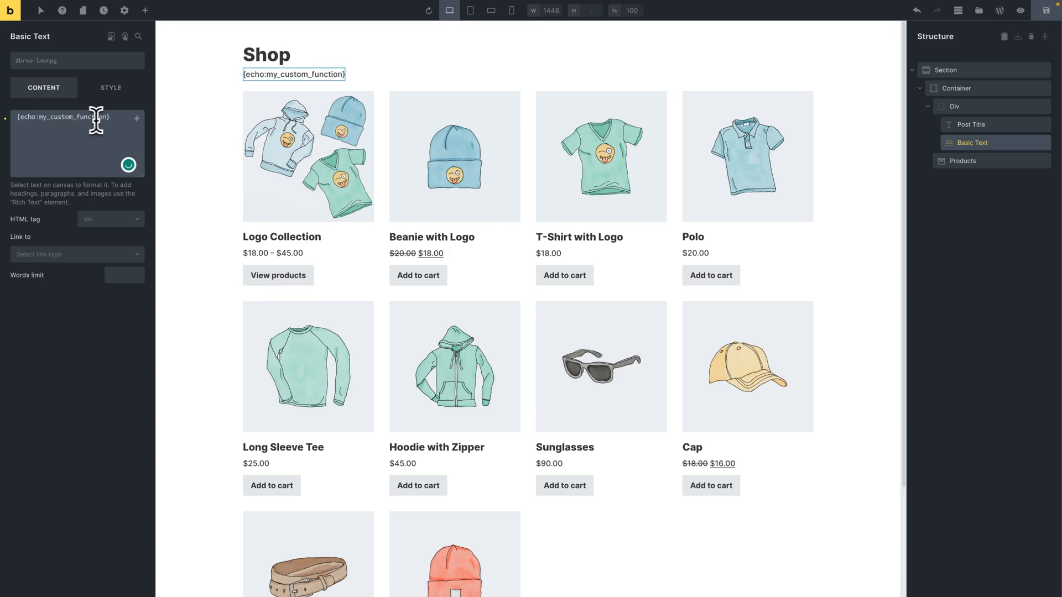
double_click(61, 117)
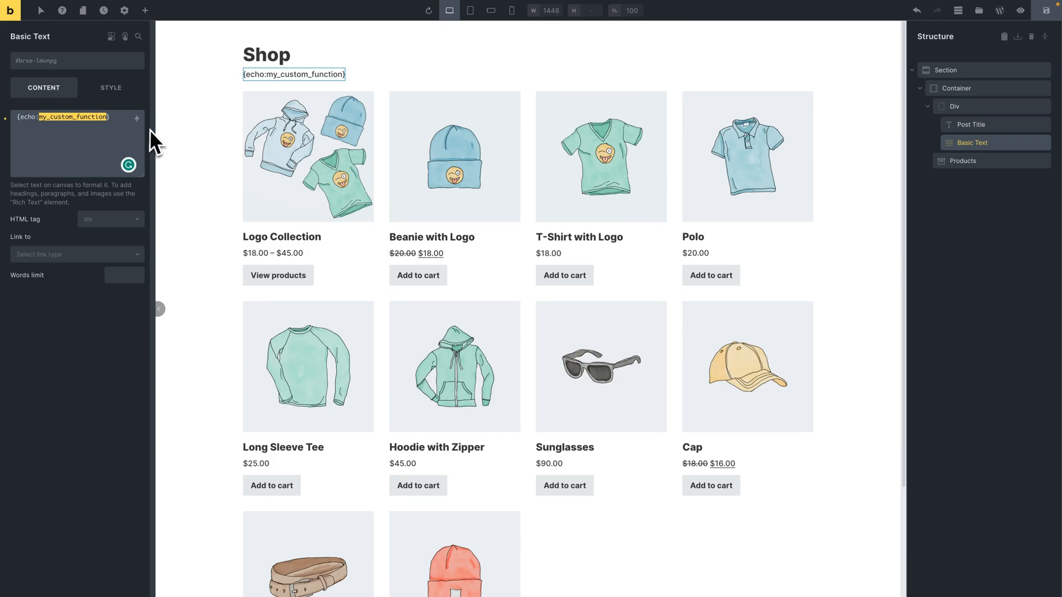
mouse_move(169, 111)
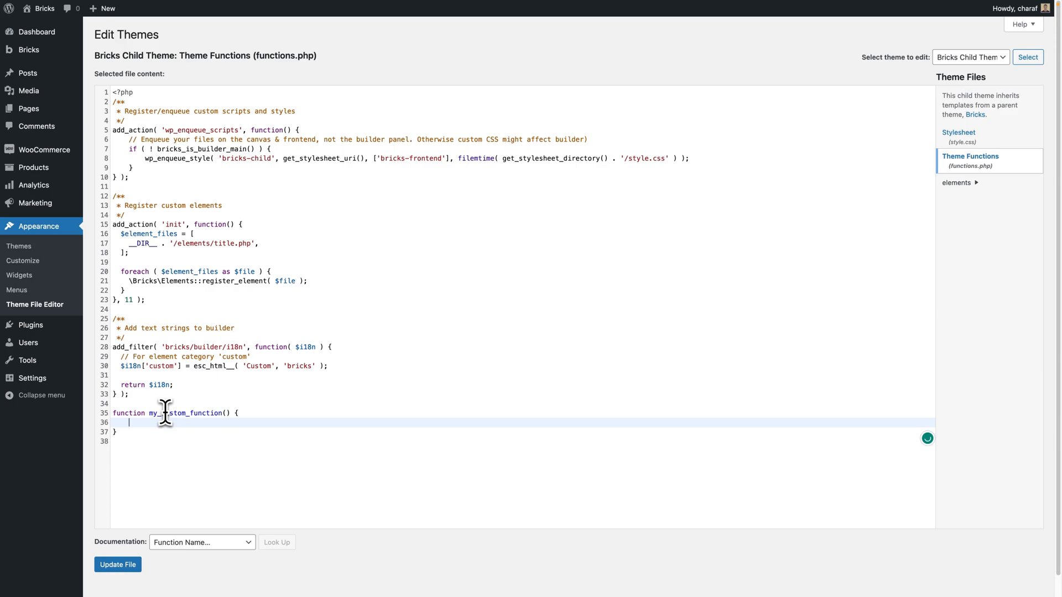
Add my_custom_function returning 'Hello world!' to functions.php and save the file
text(return 'Hello world!)
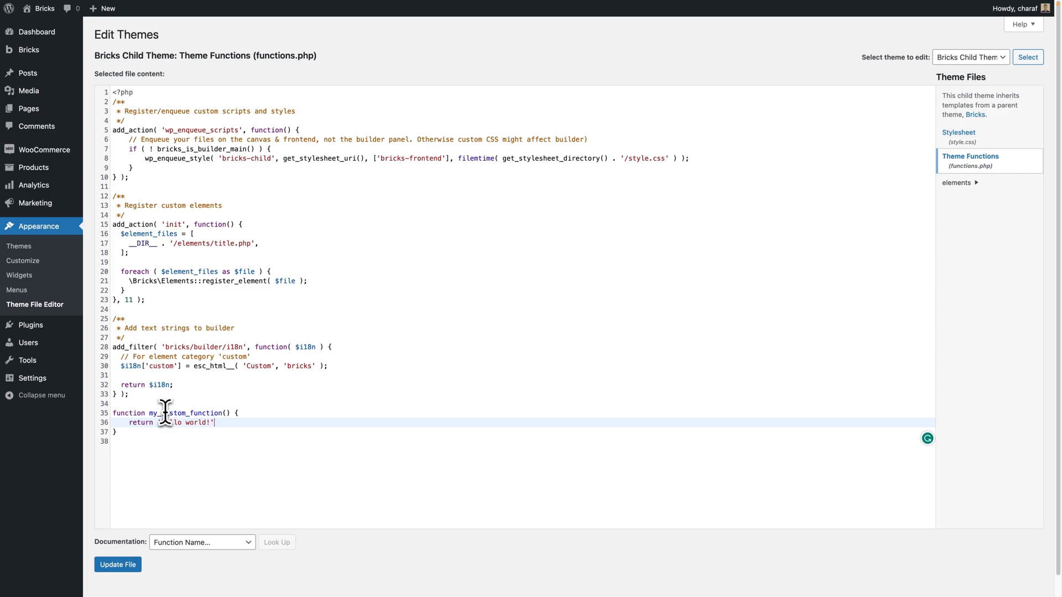
click(117, 564)
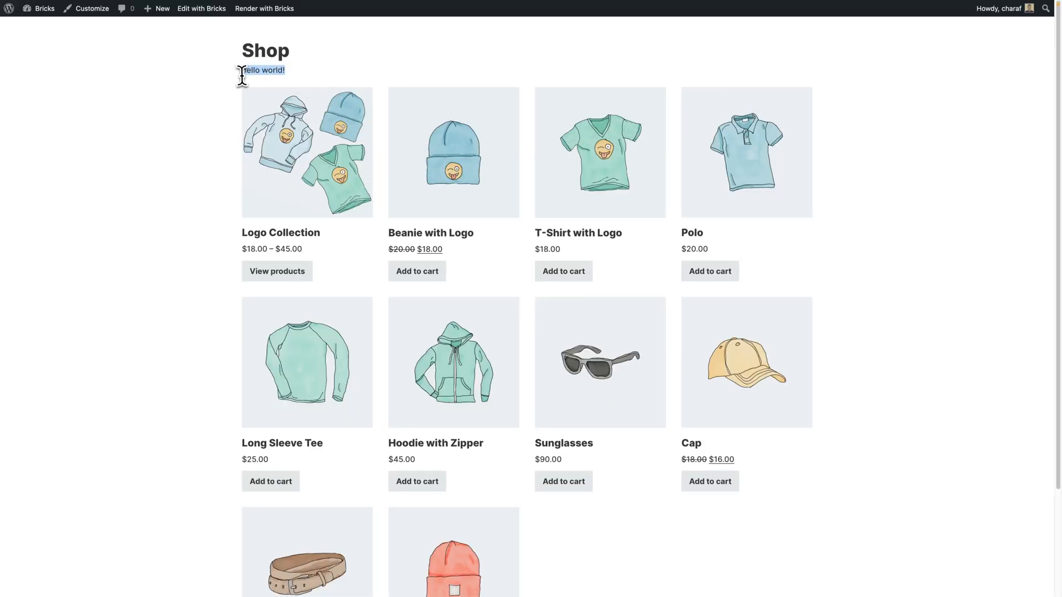
mouse_move(242, 88)
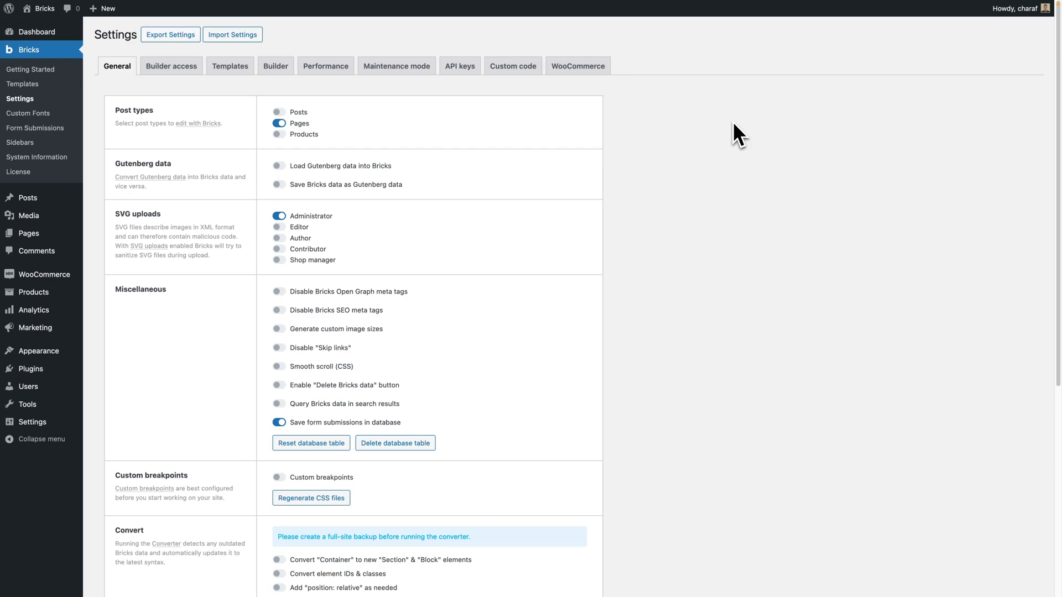
mouse_move(688, 205)
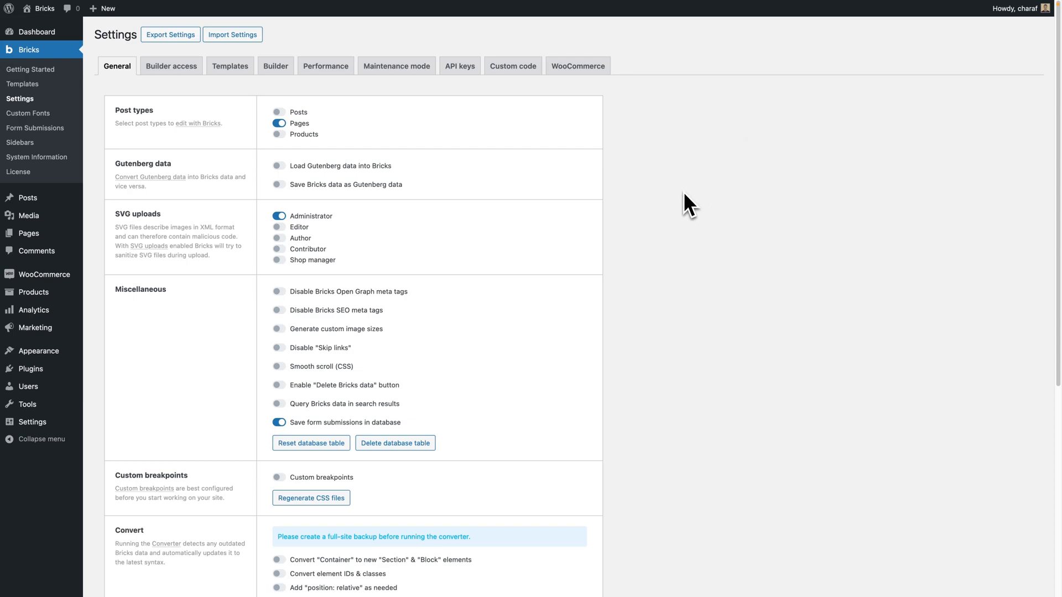
mouse_move(653, 210)
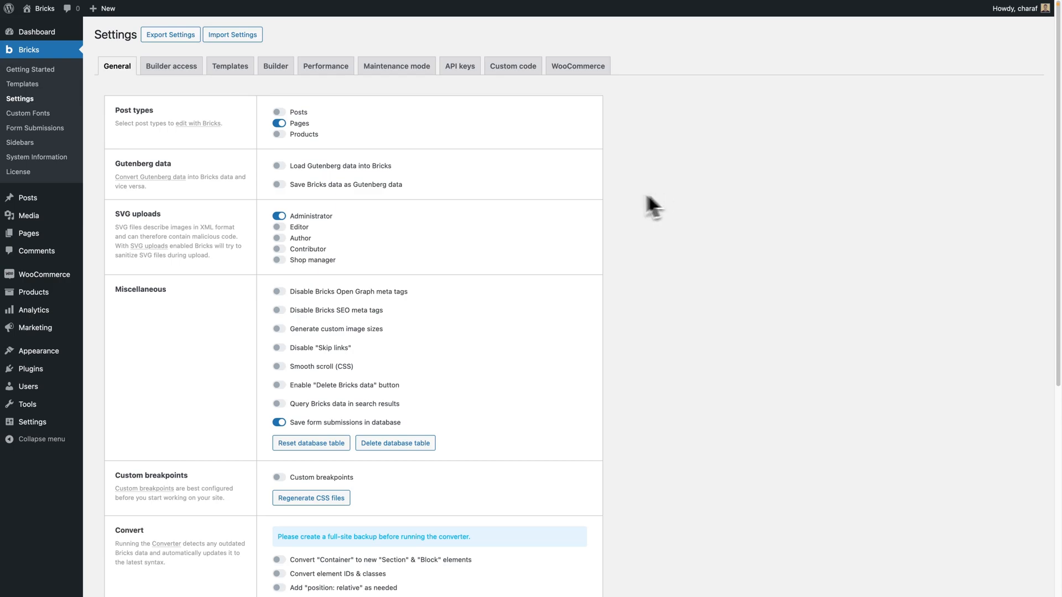
Switch to the front-end Shop page to confirm 'Hello world!' appears
click(171, 66)
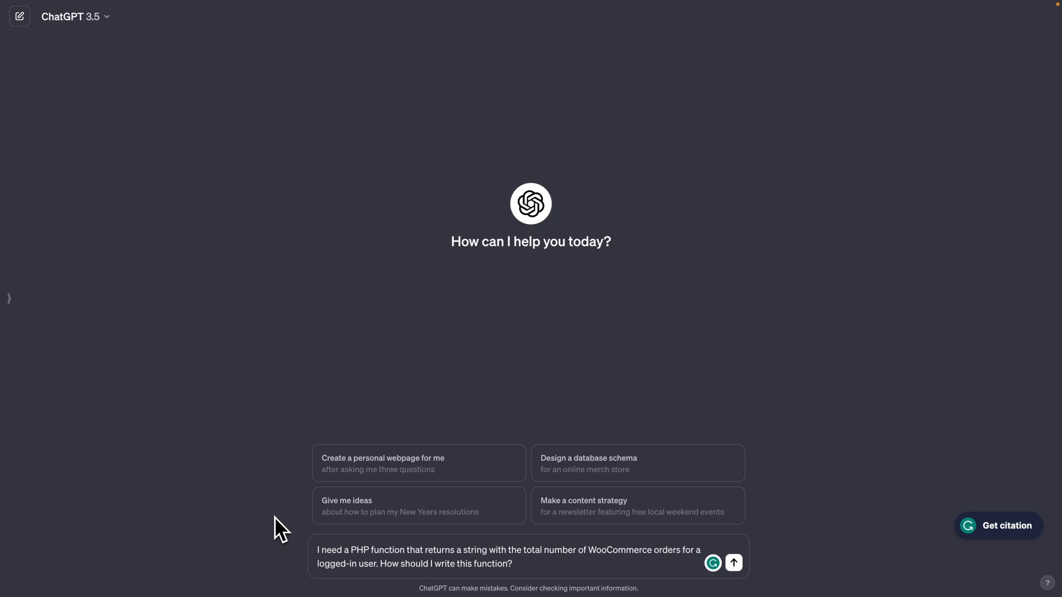
Send ChatGPT the request for a PHP function counting a logged-in user's WooCommerce orders
click(734, 563)
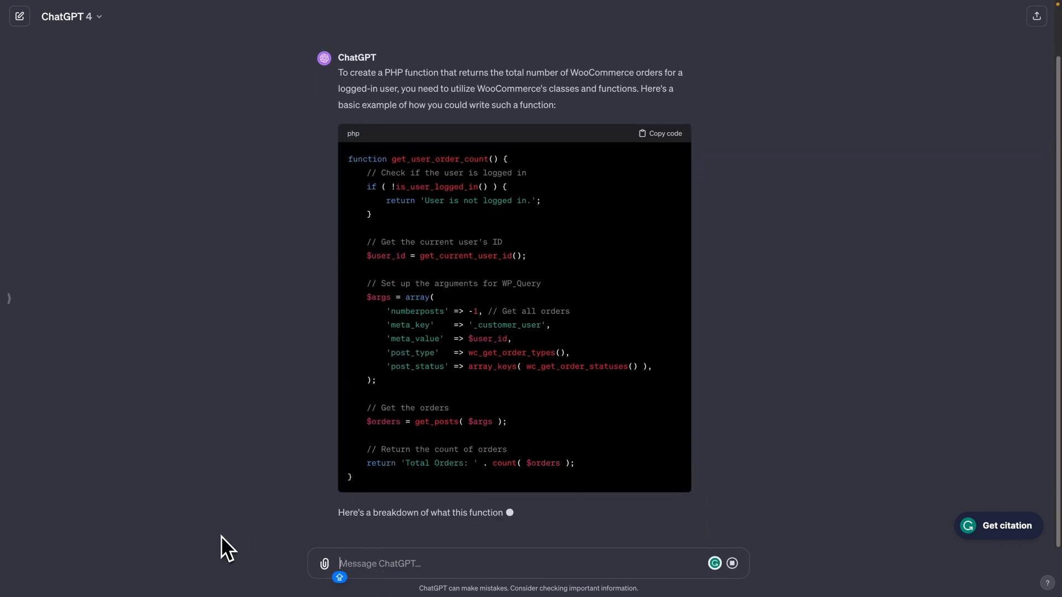
scroll(down, 3)
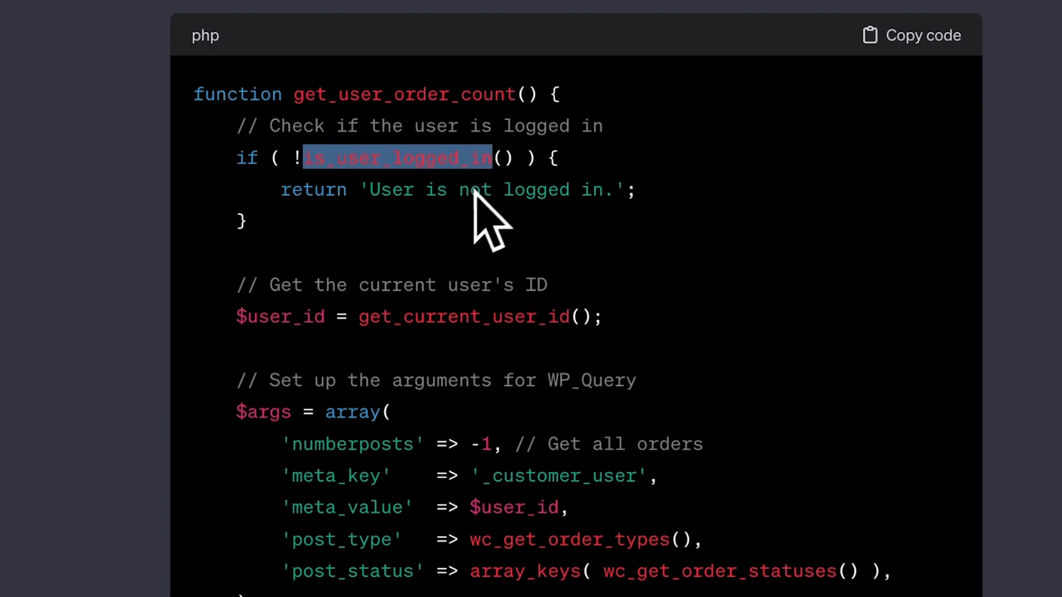
text(is_user_logged_in wordpress)
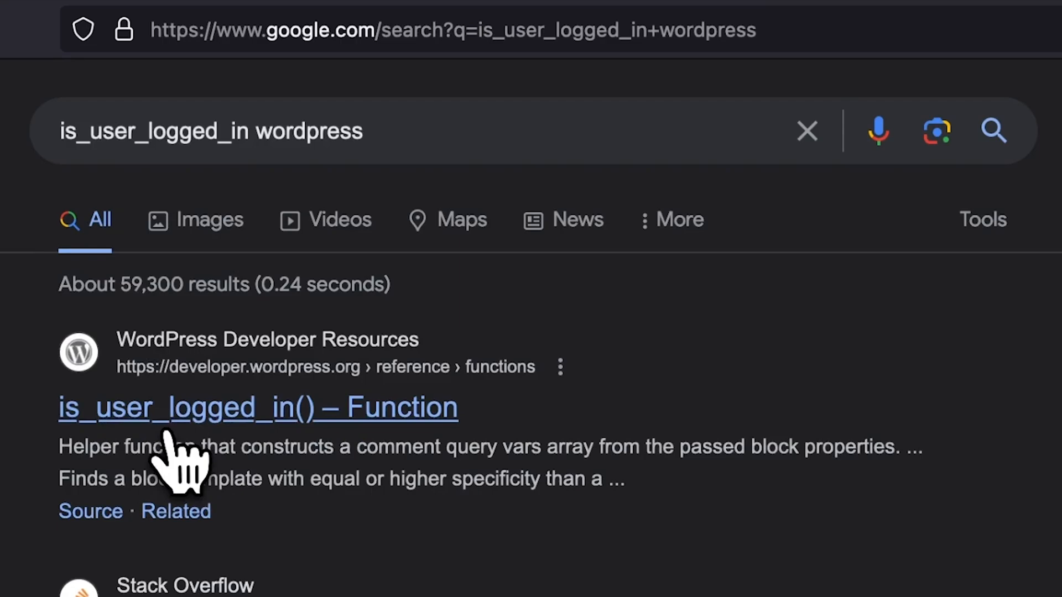
Open the developer.wordpress.org is_user_logged_in() reference and scroll through it
click(257, 407)
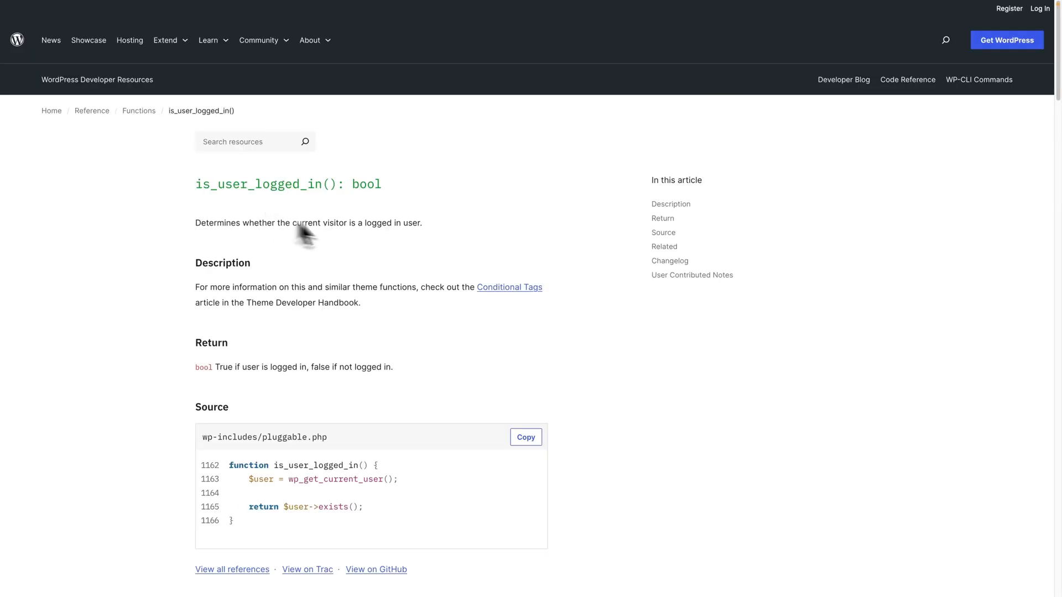
mouse_move(425, 347)
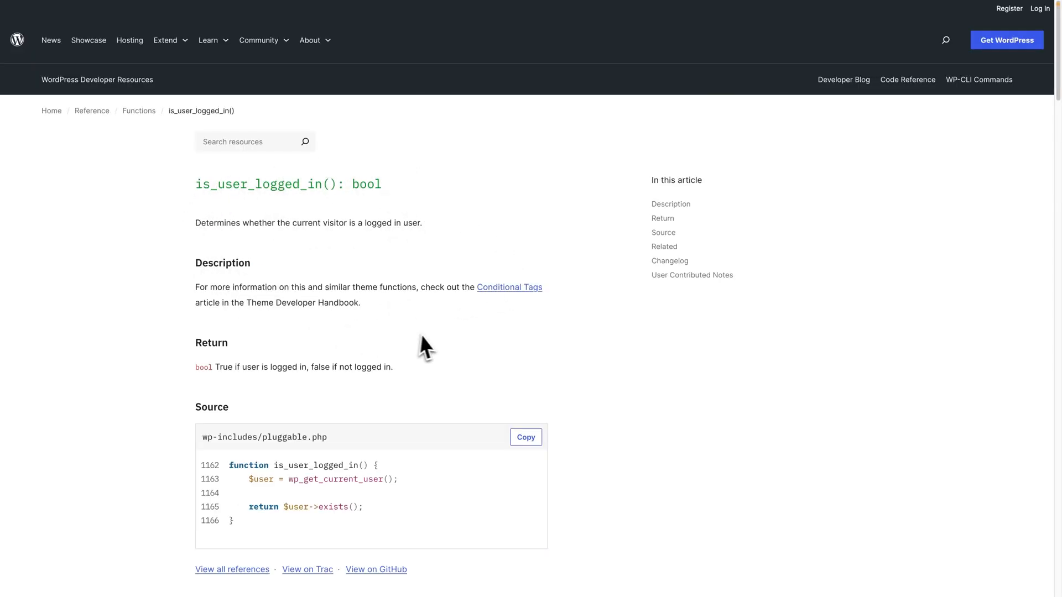
scroll(down, 3)
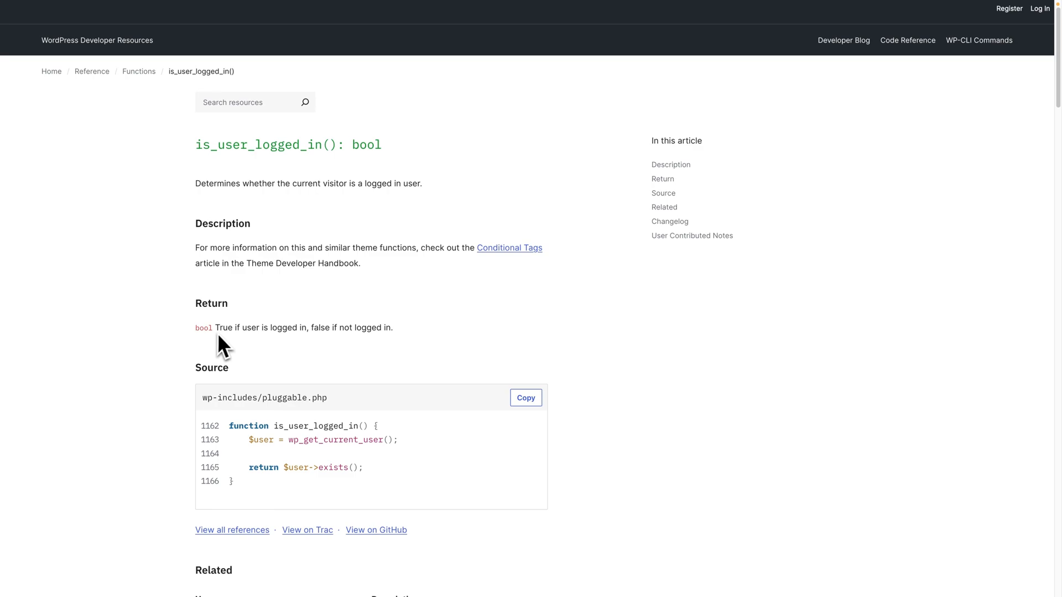
mouse_move(245, 352)
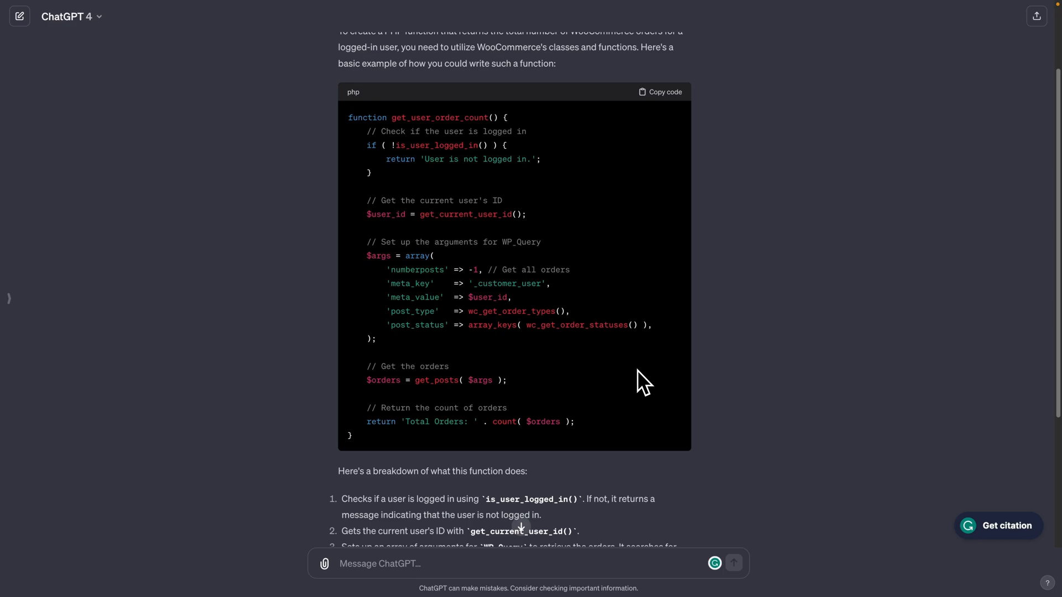
mouse_move(560, 180)
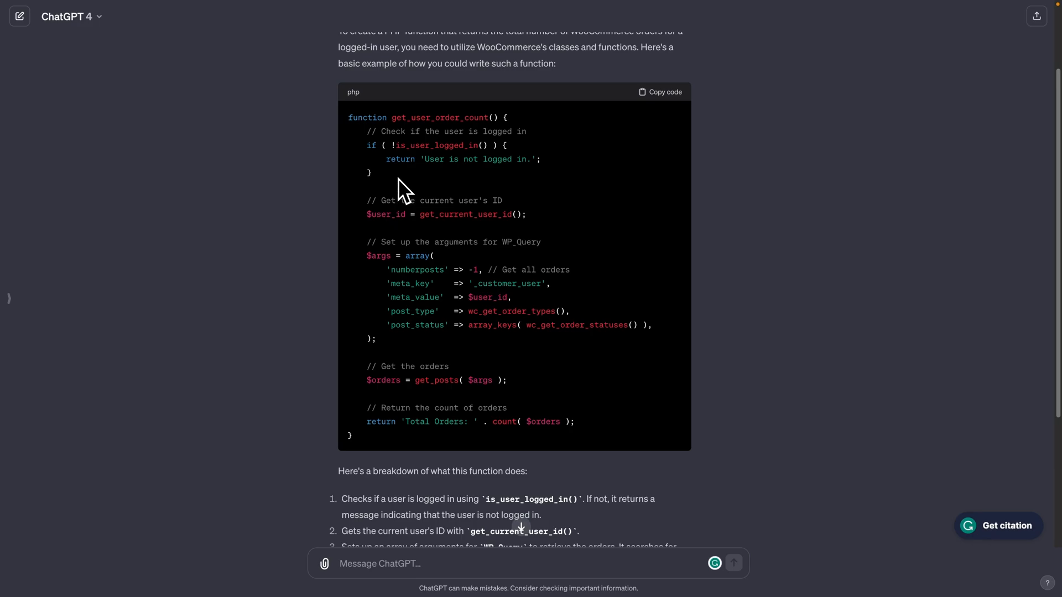
mouse_move(623, 326)
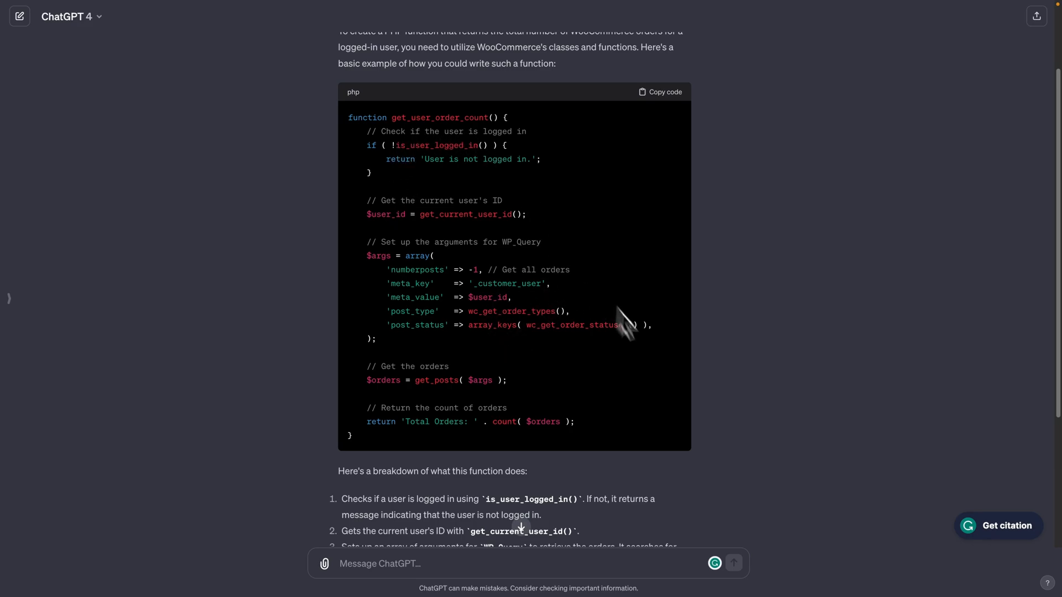
mouse_move(642, 383)
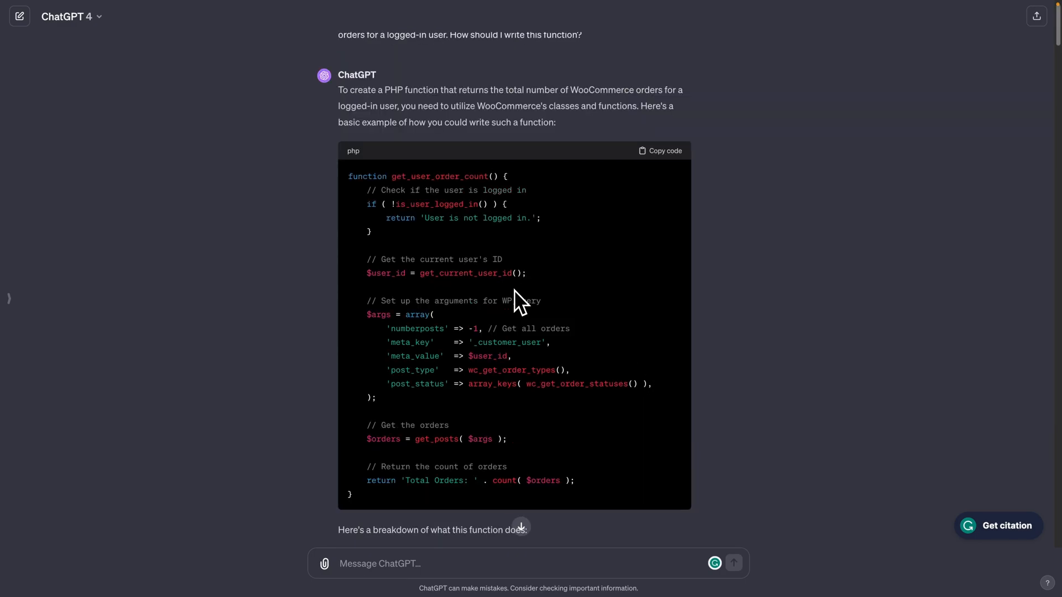
mouse_move(469, 252)
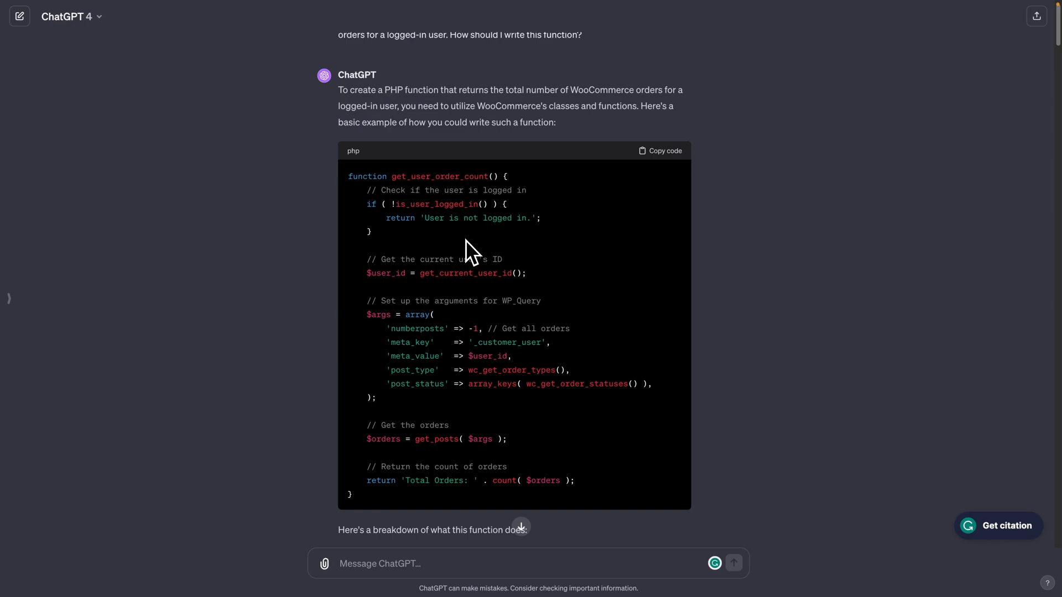
mouse_move(659, 168)
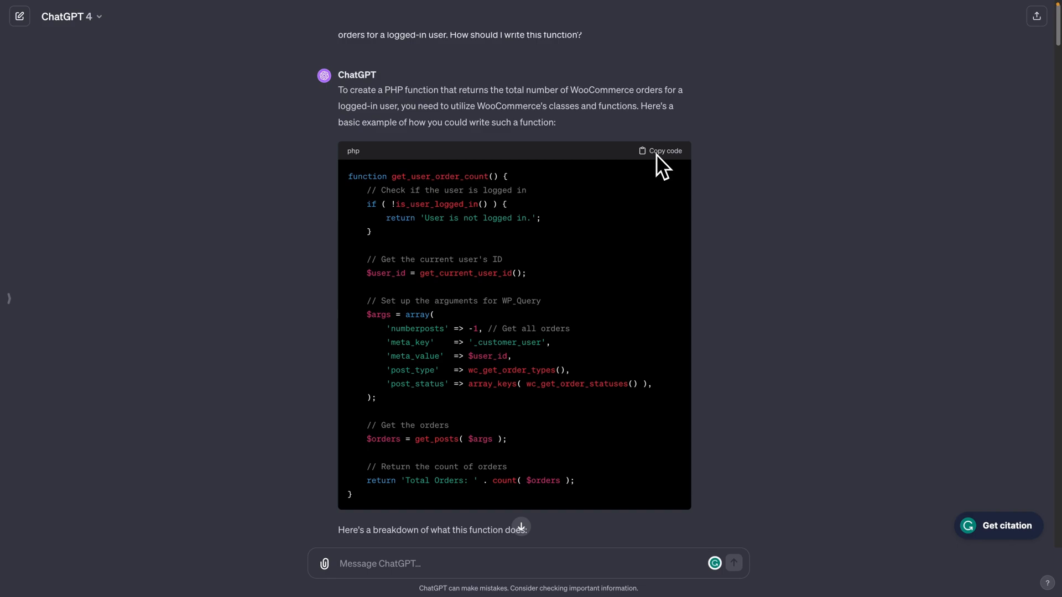
mouse_move(505, 380)
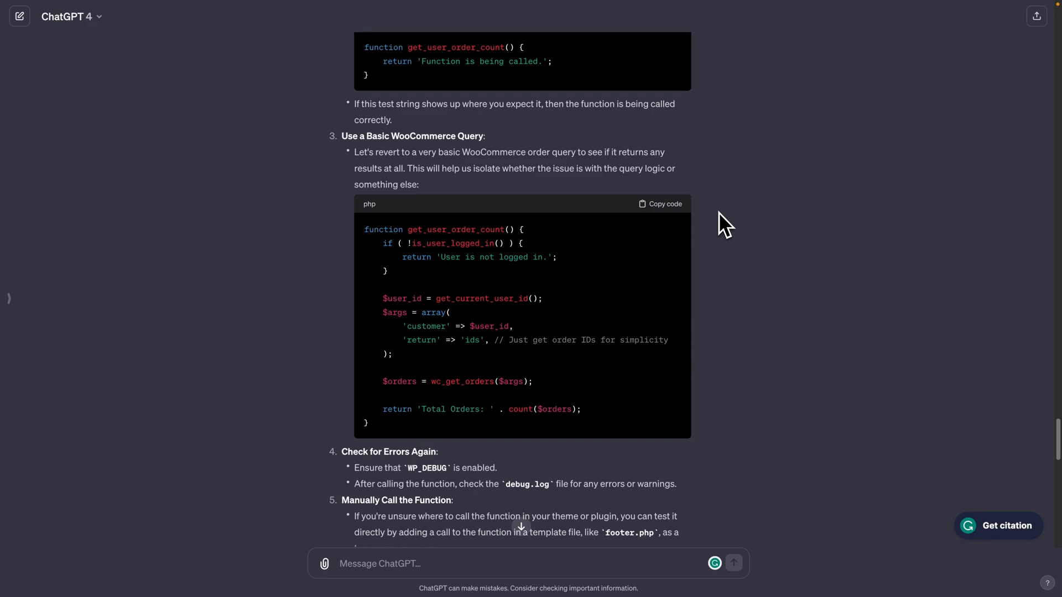
mouse_move(624, 254)
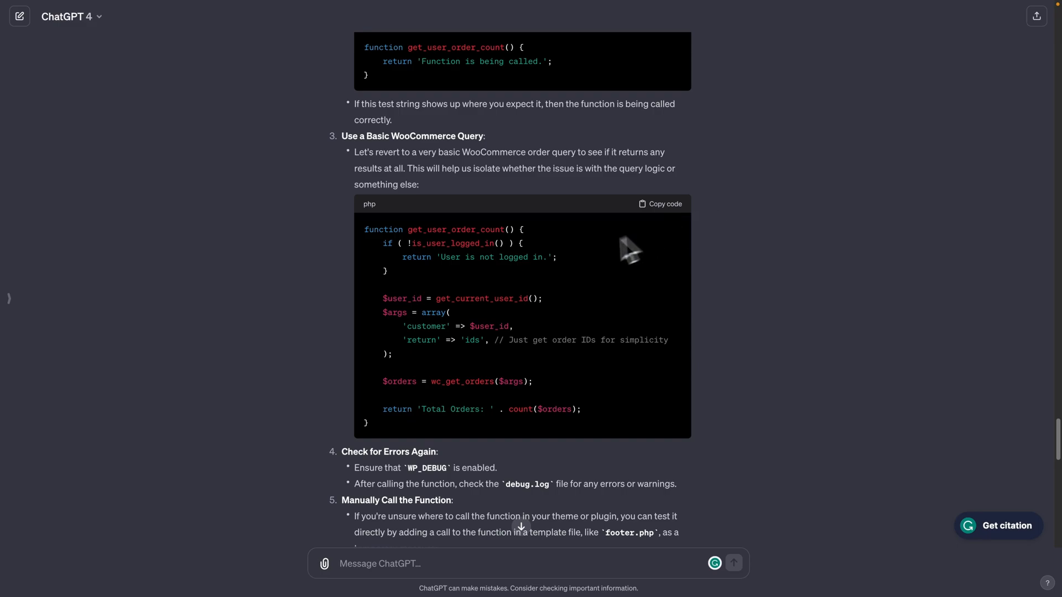
mouse_move(535, 391)
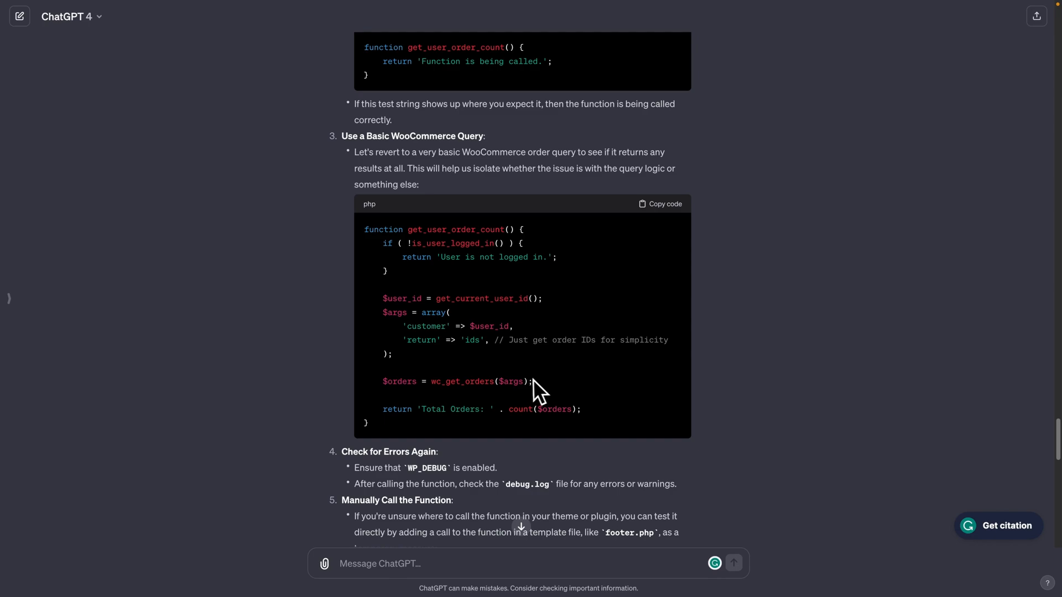
mouse_move(498, 359)
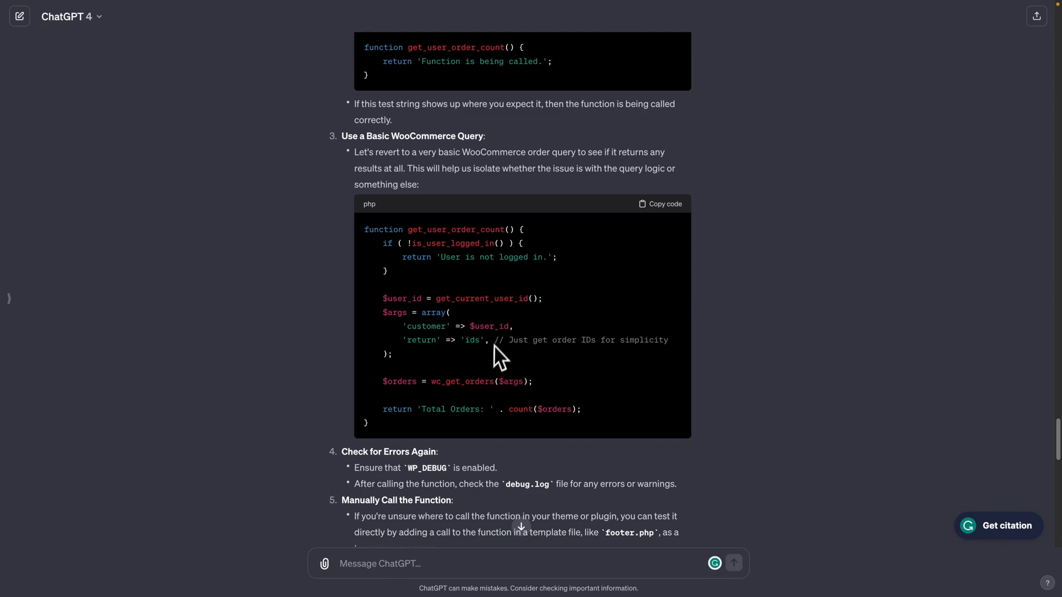
mouse_move(522, 314)
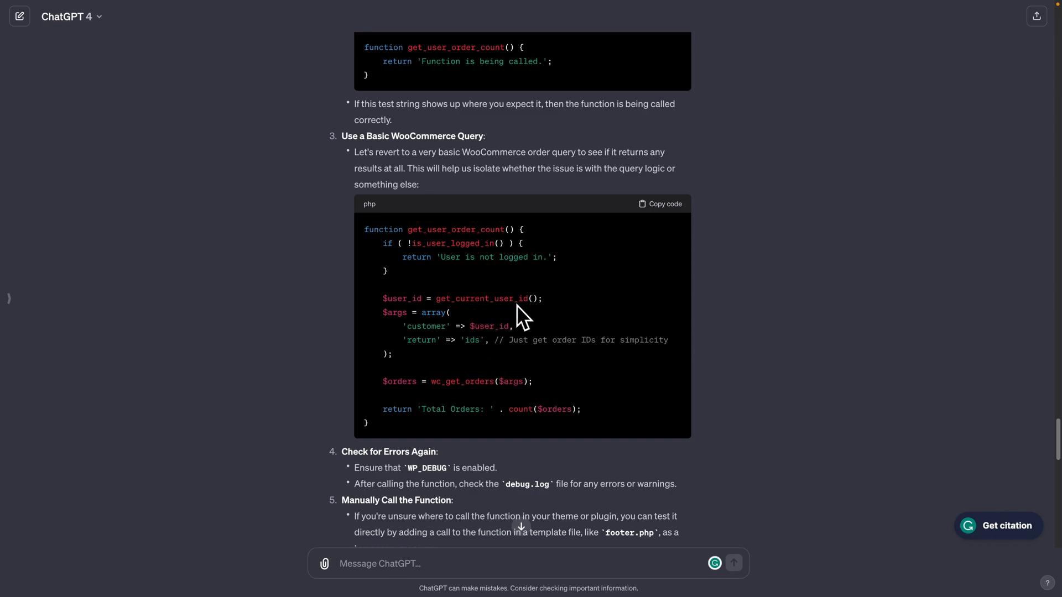
mouse_move(516, 417)
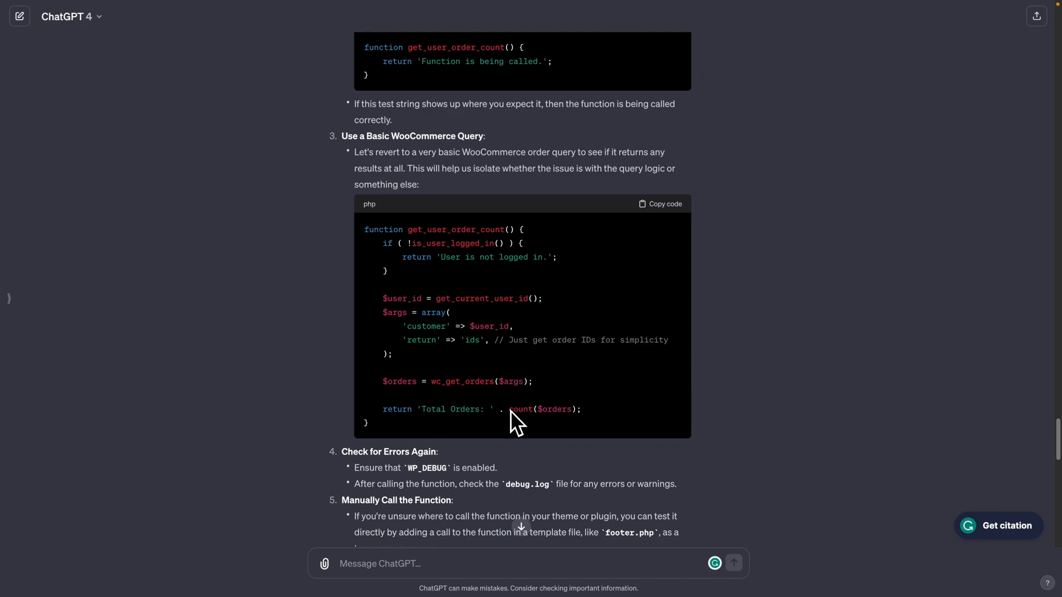
mouse_move(534, 420)
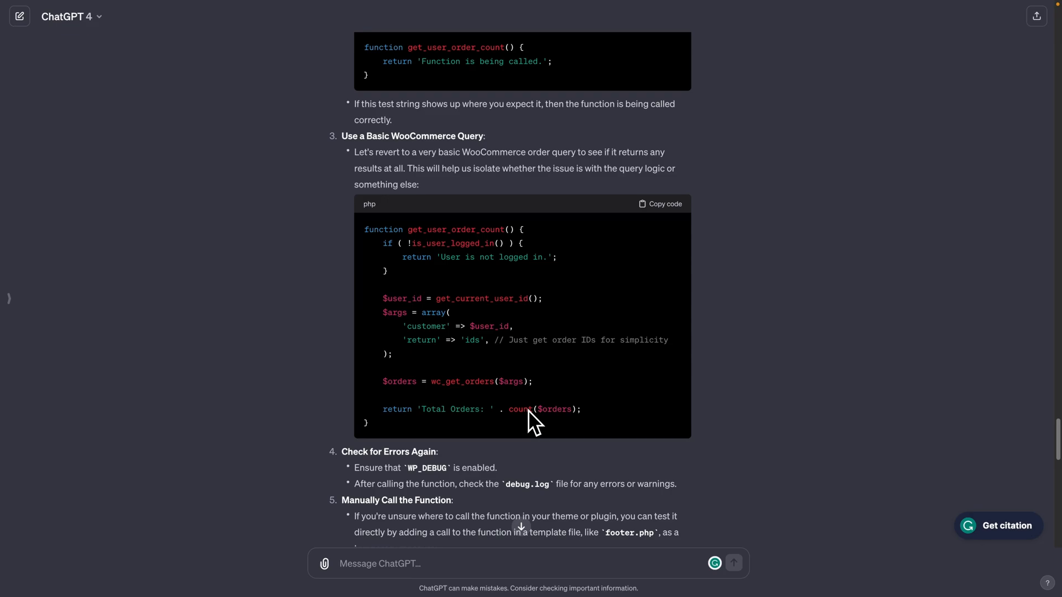
mouse_move(555, 434)
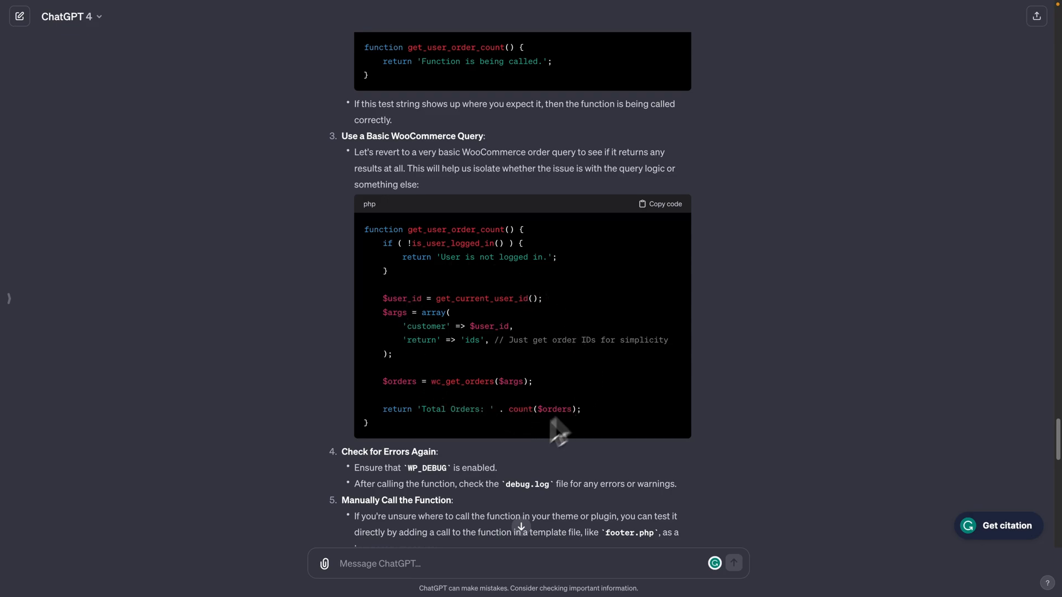
mouse_move(569, 434)
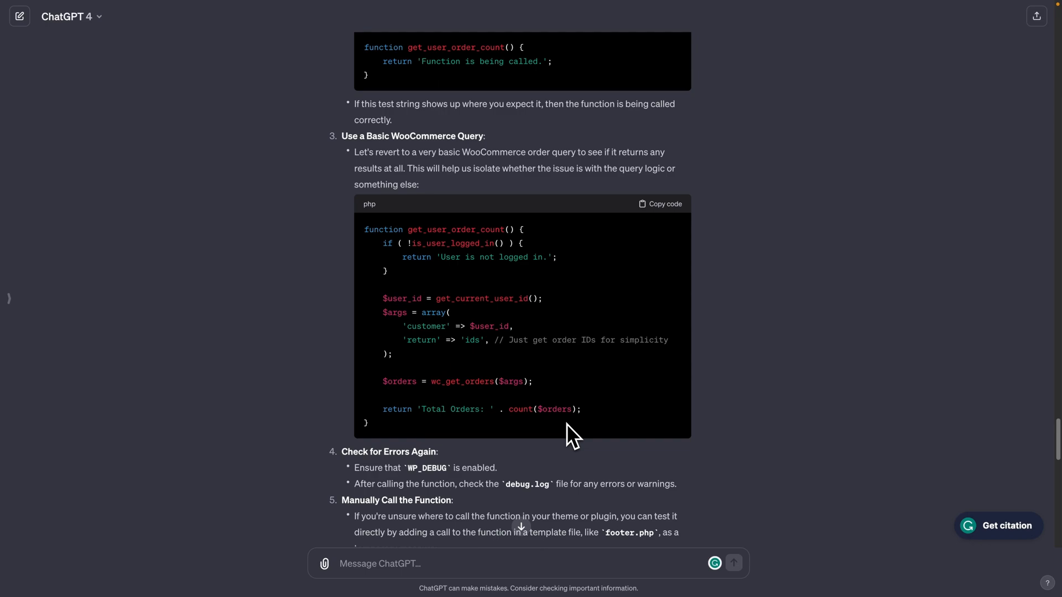
mouse_move(662, 227)
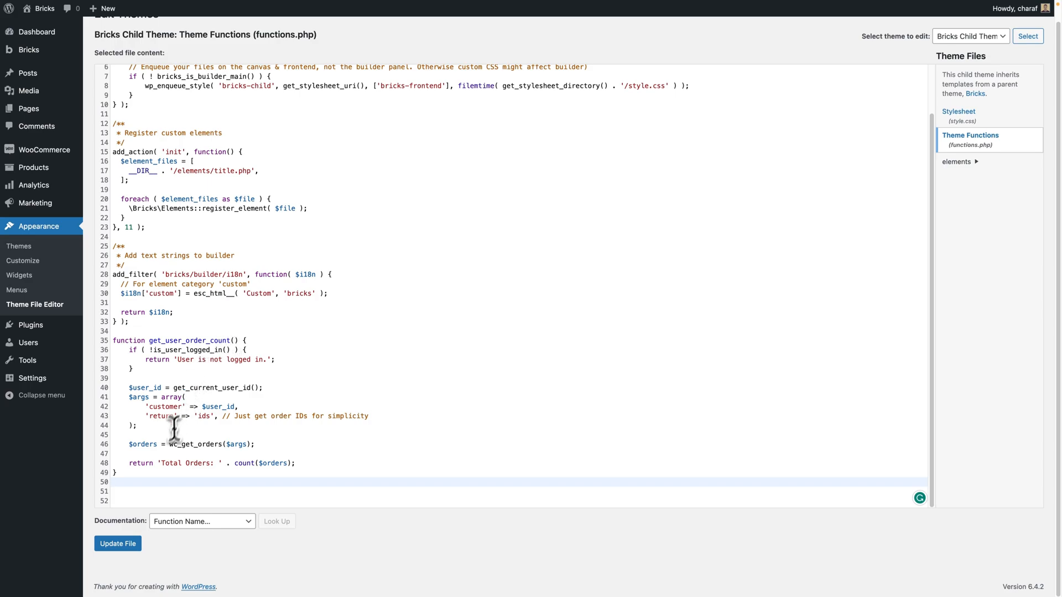
mouse_move(165, 466)
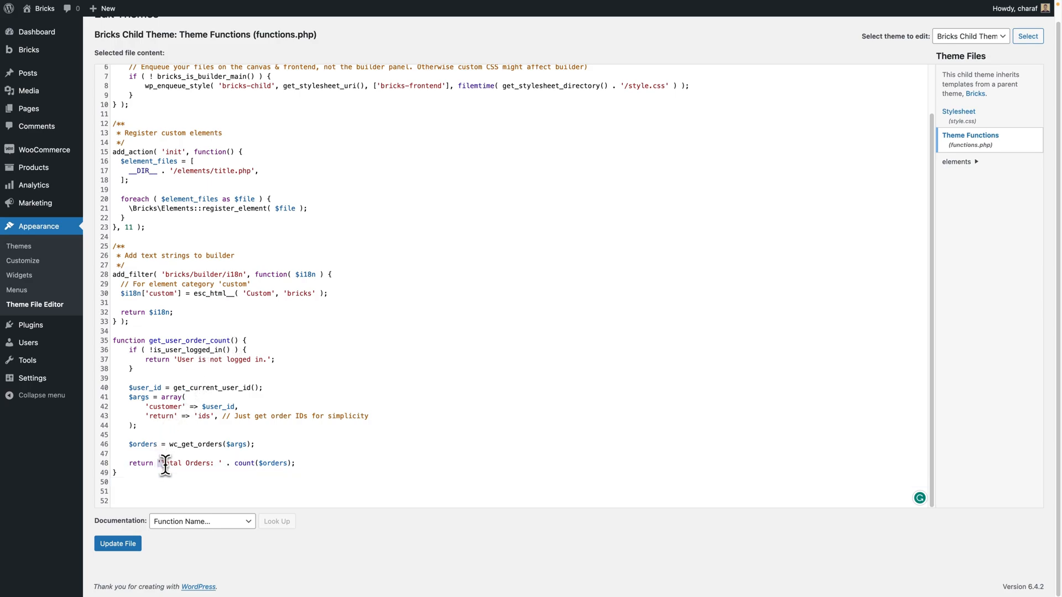
mouse_move(242, 466)
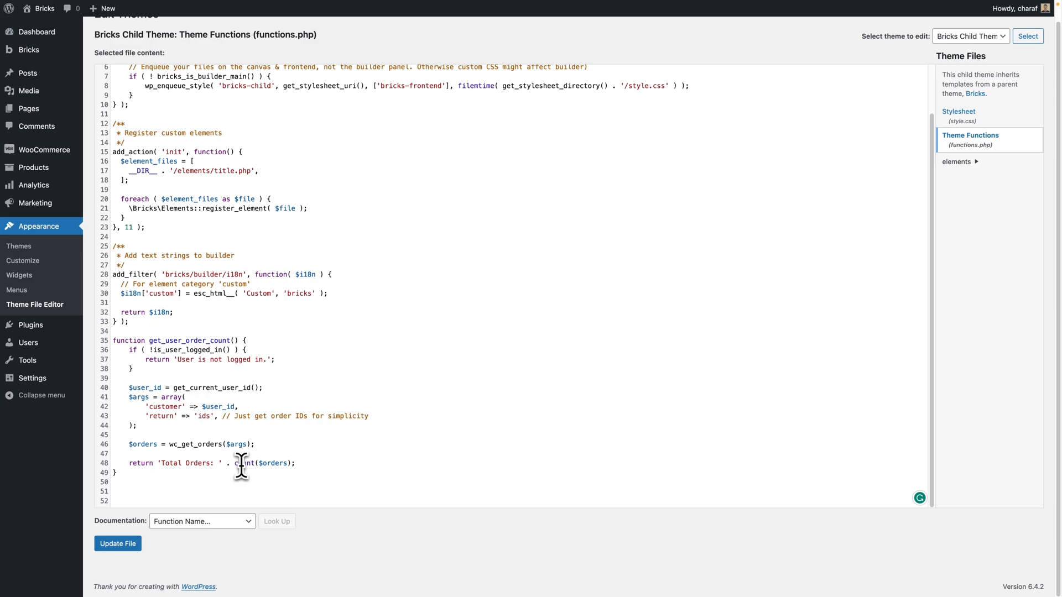
Remove 'Total Orders: ' so get_user_order_count returns count($orders), then save functions.php
click(223, 464)
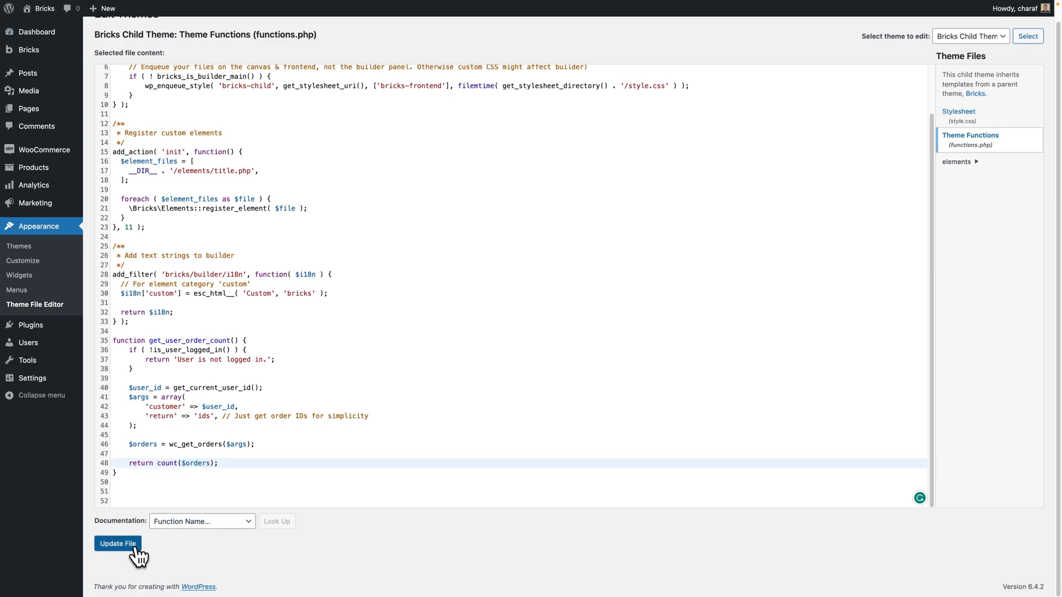
click(117, 543)
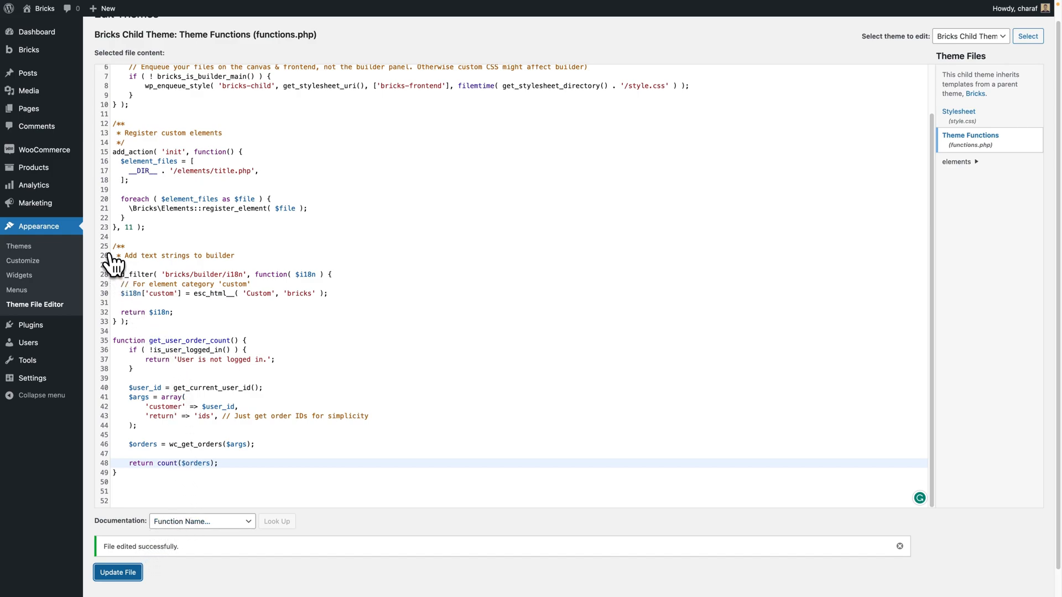
mouse_move(44, 150)
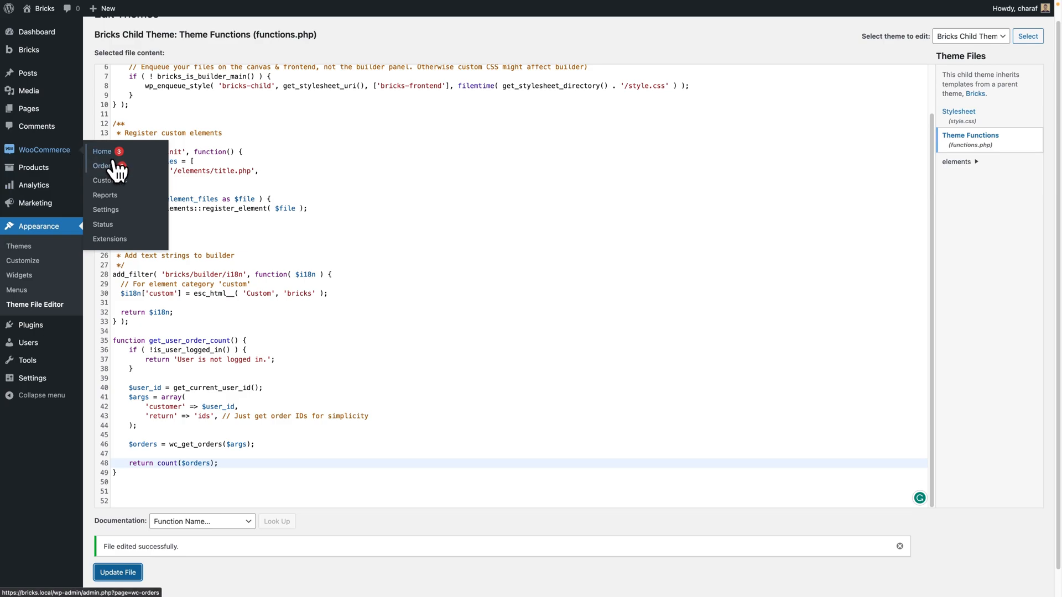
Open WooCommerce Orders, which lists three orders: two processing, one completed
click(103, 165)
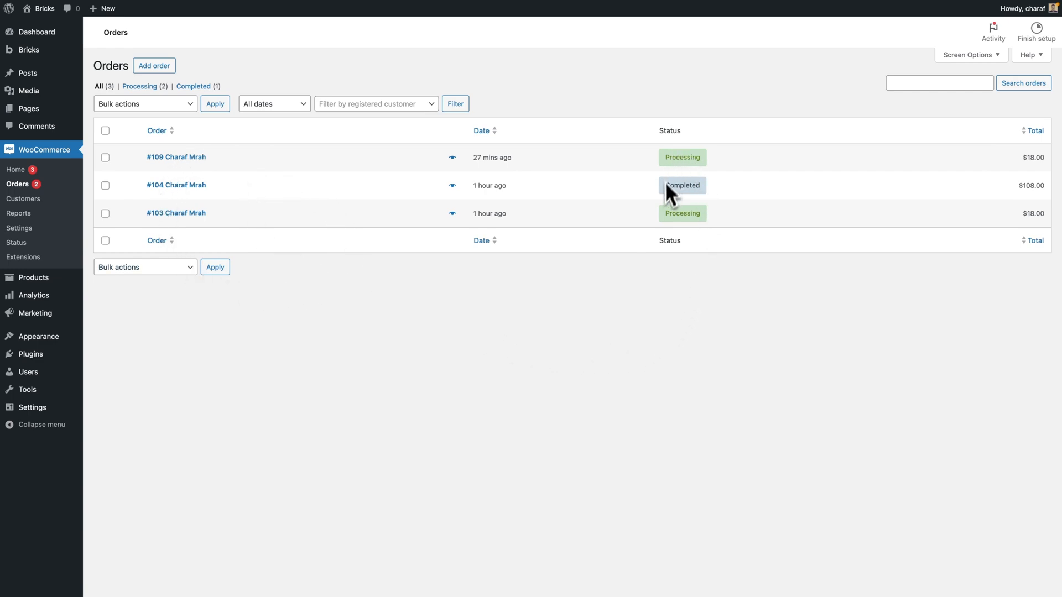
mouse_move(642, 221)
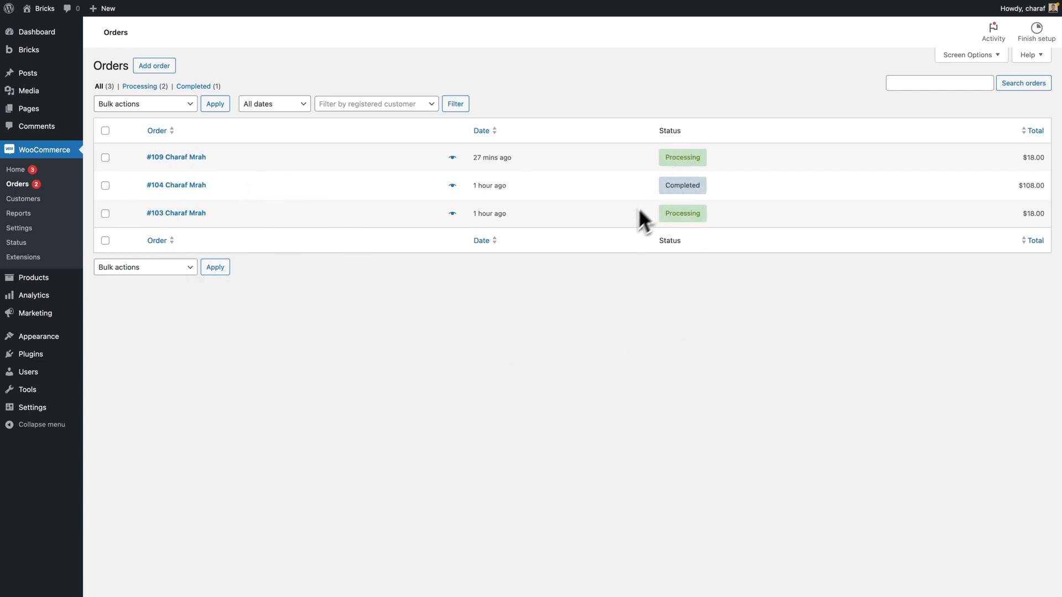
mouse_move(630, 238)
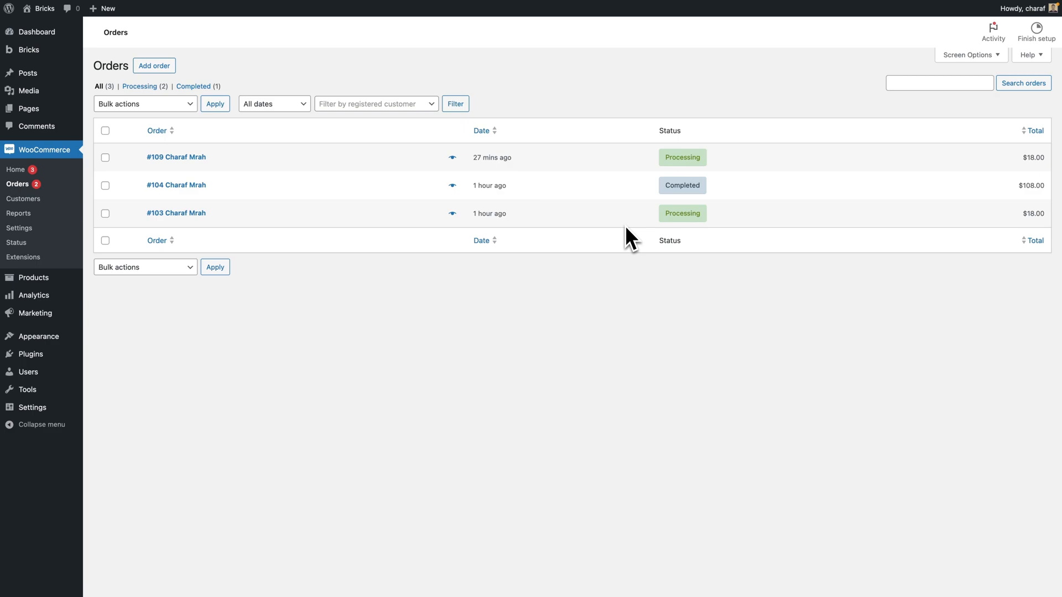
mouse_move(682, 185)
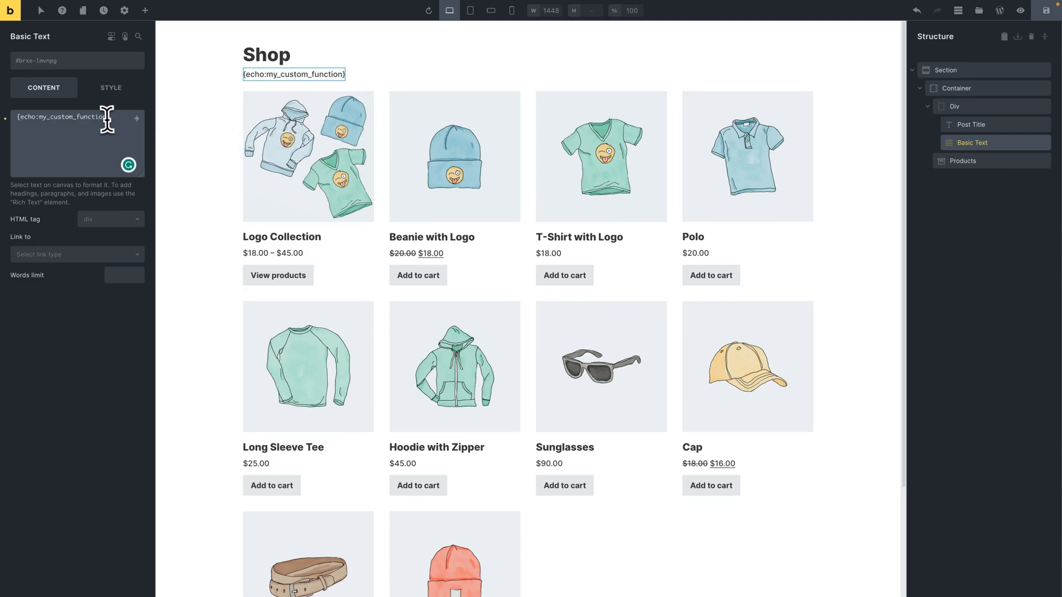
Select the old function name in the Basic Text echo tag to replace it
double_click(67, 116)
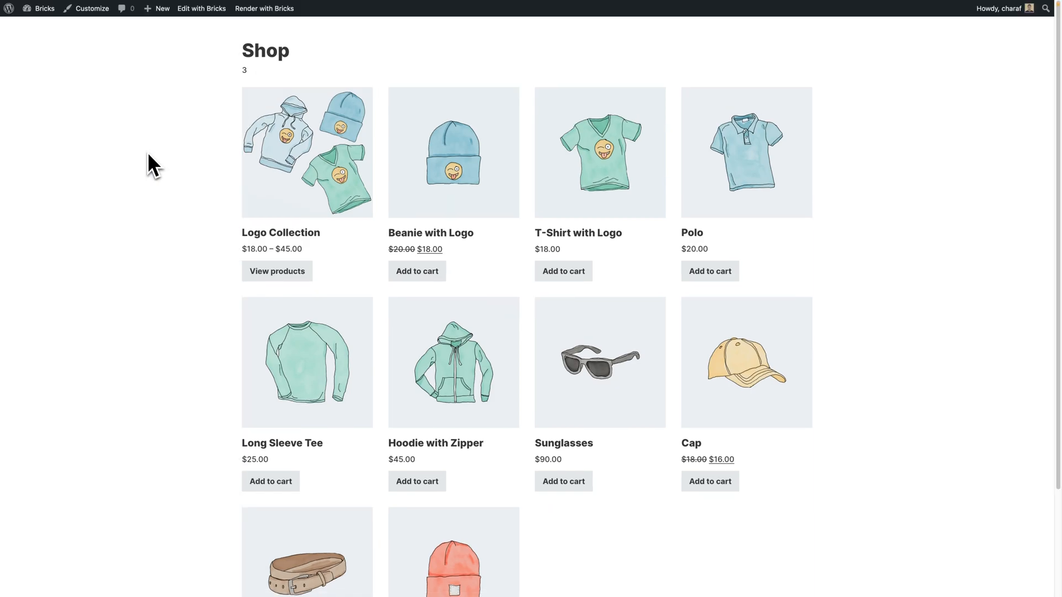
mouse_move(254, 88)
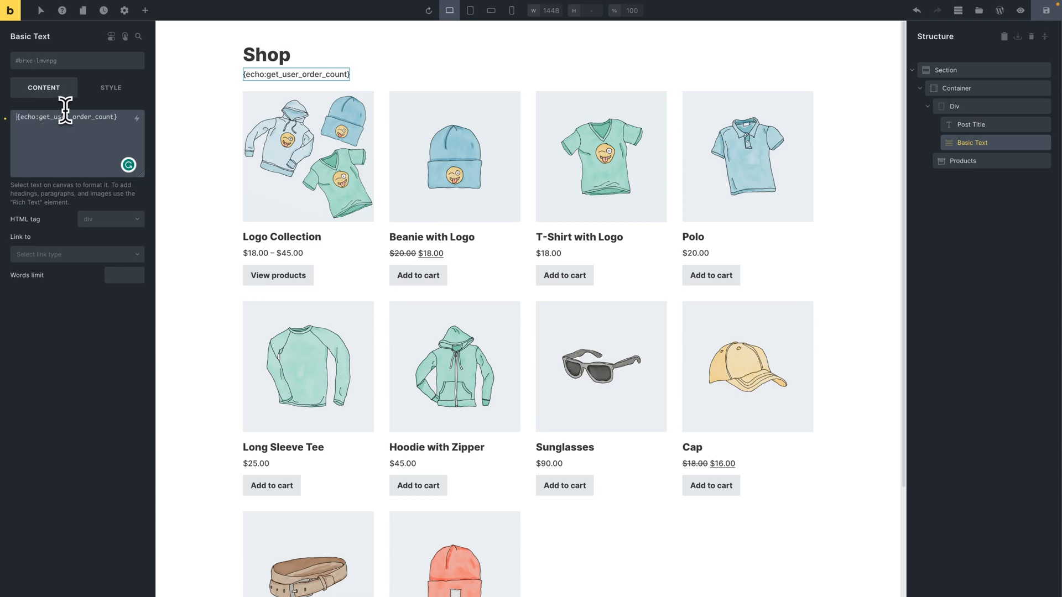
Type the label 'Total orders:' before the echo tag in the Basic Text content
text(Total)
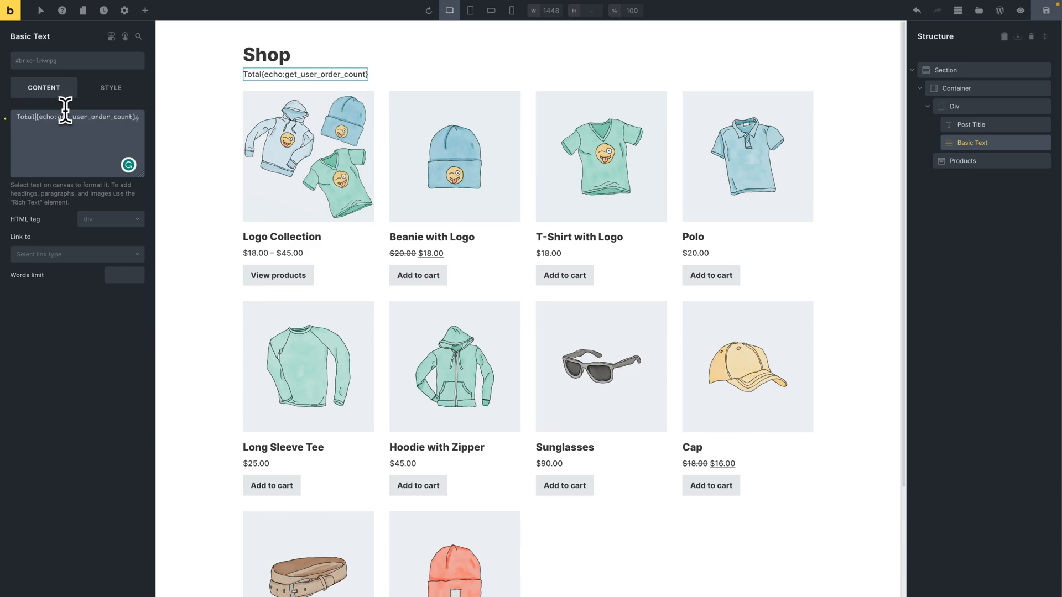
text(orders:)
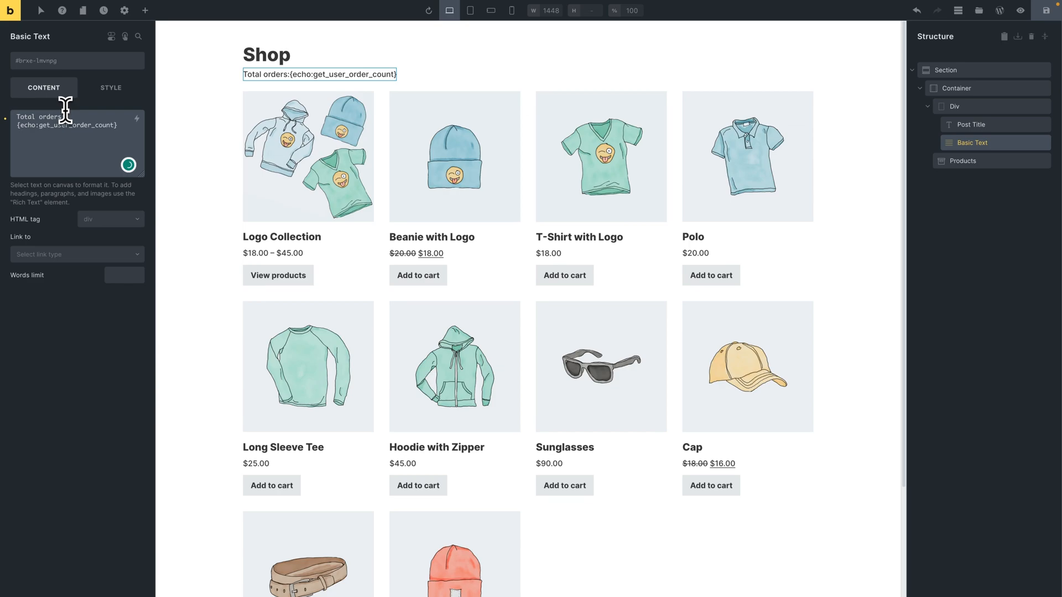
text(" ")
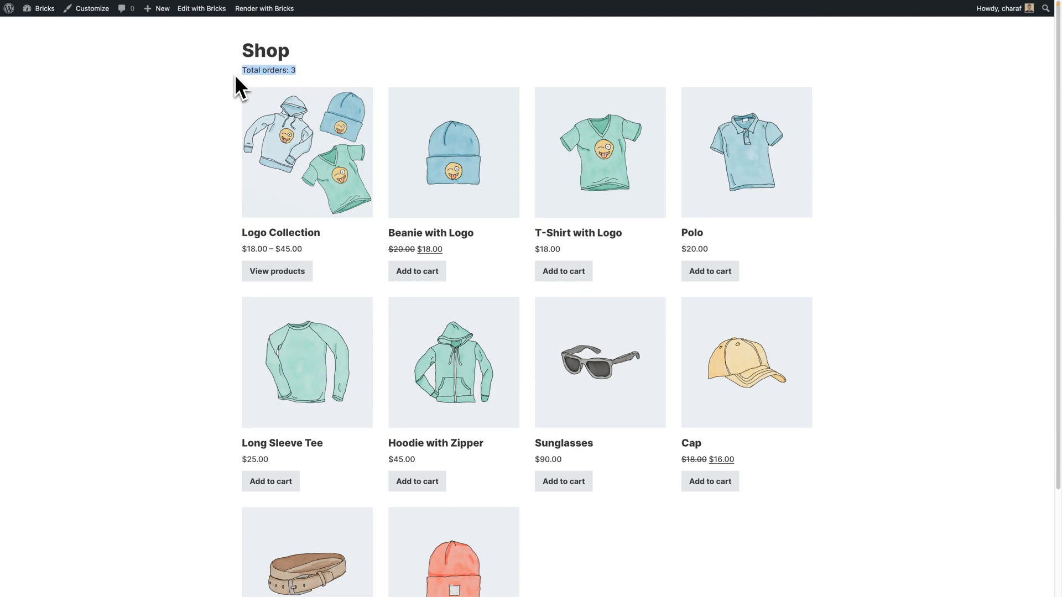
mouse_move(250, 85)
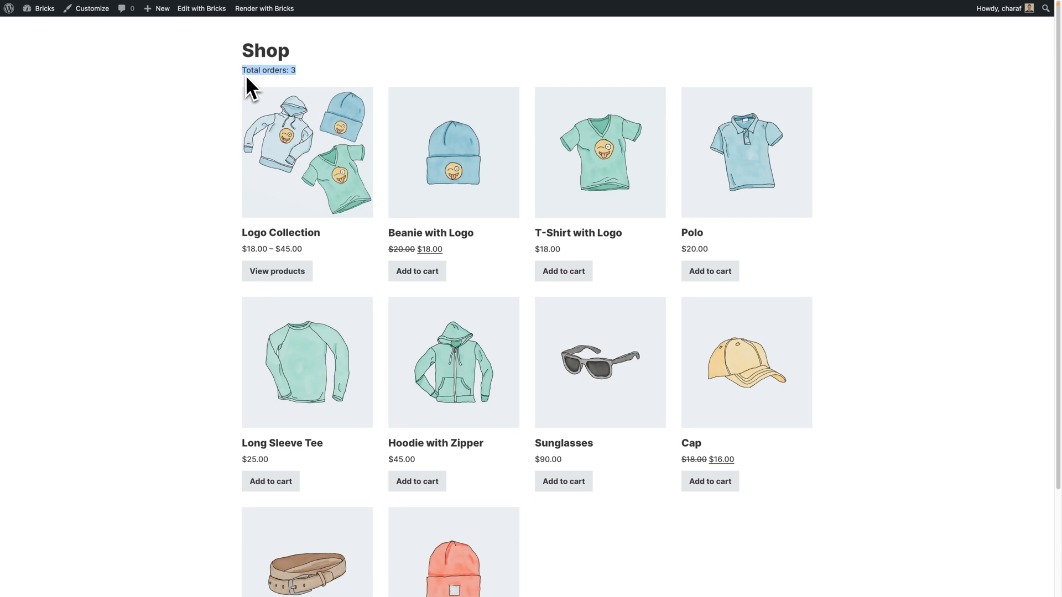
mouse_move(256, 92)
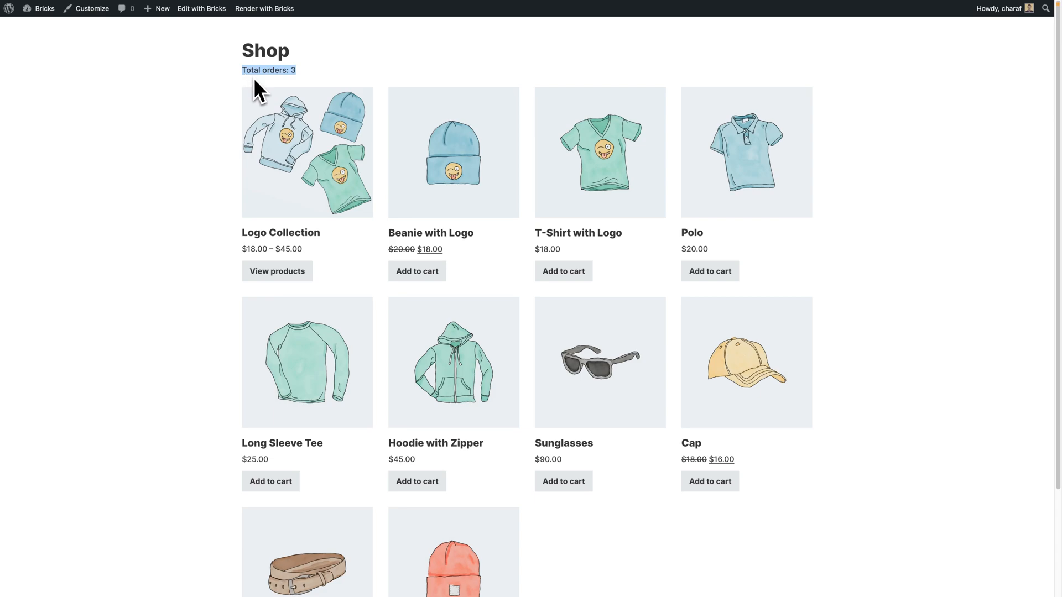